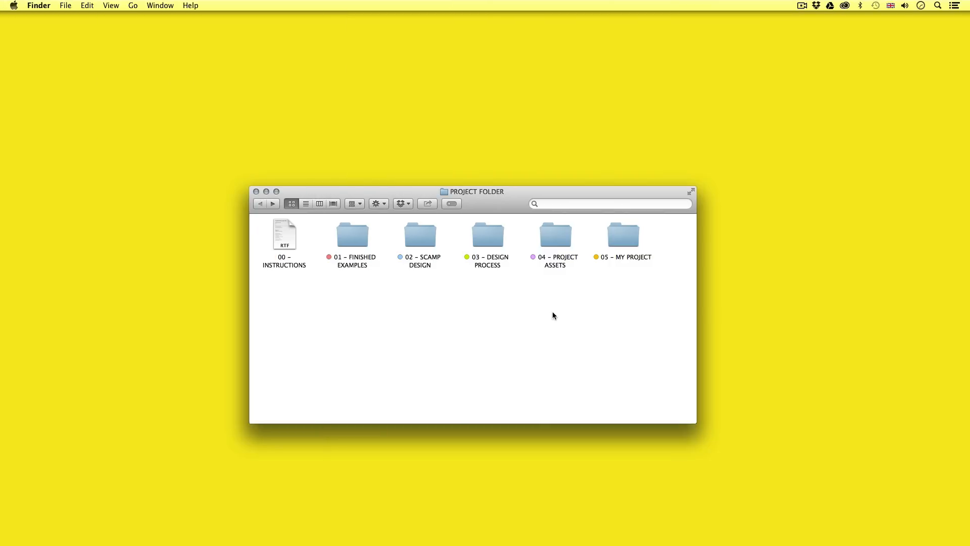
mouse_move(377, 257)
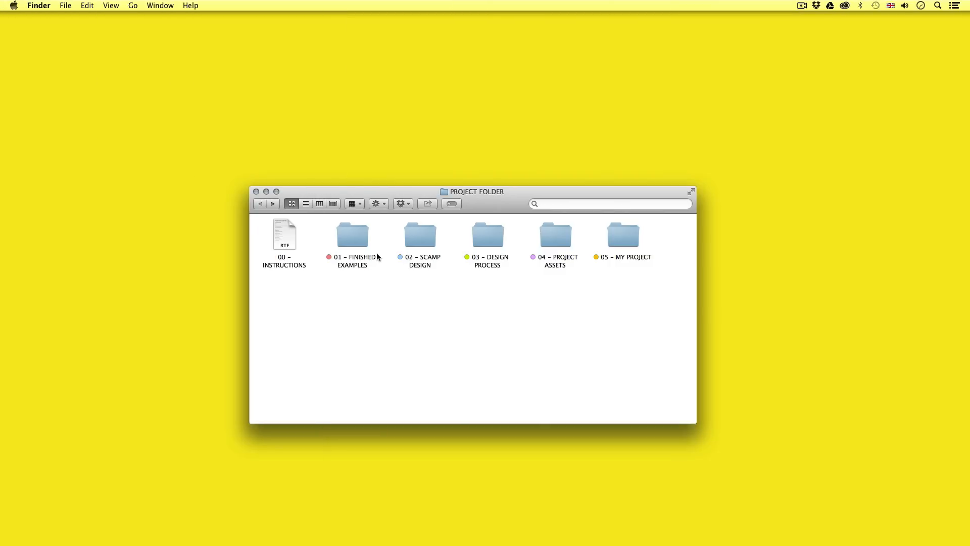
Step: Open BROCHURE.indd from 05 - MY PROJECT > 03 - WORK DOCS in InDesign
double_click(622, 235)
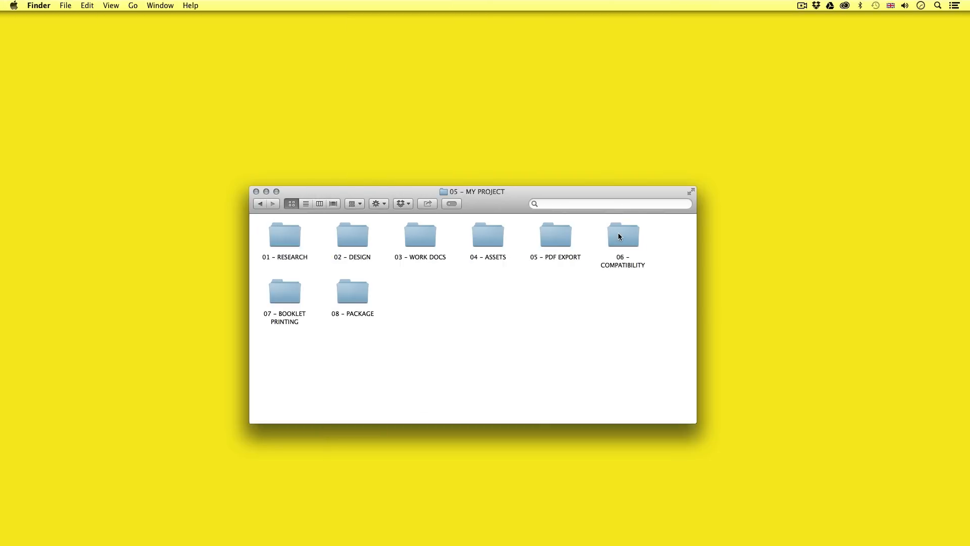
double_click(419, 235)
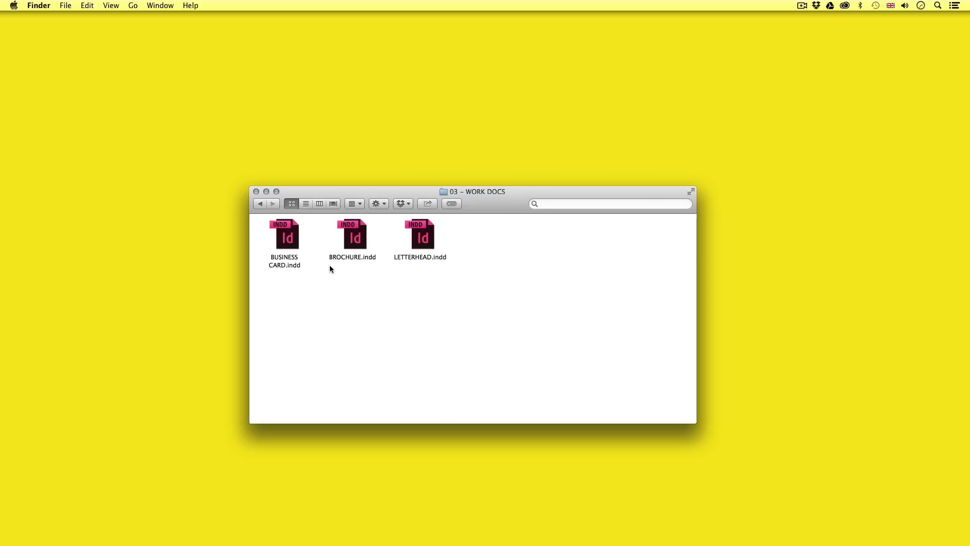
mouse_move(356, 234)
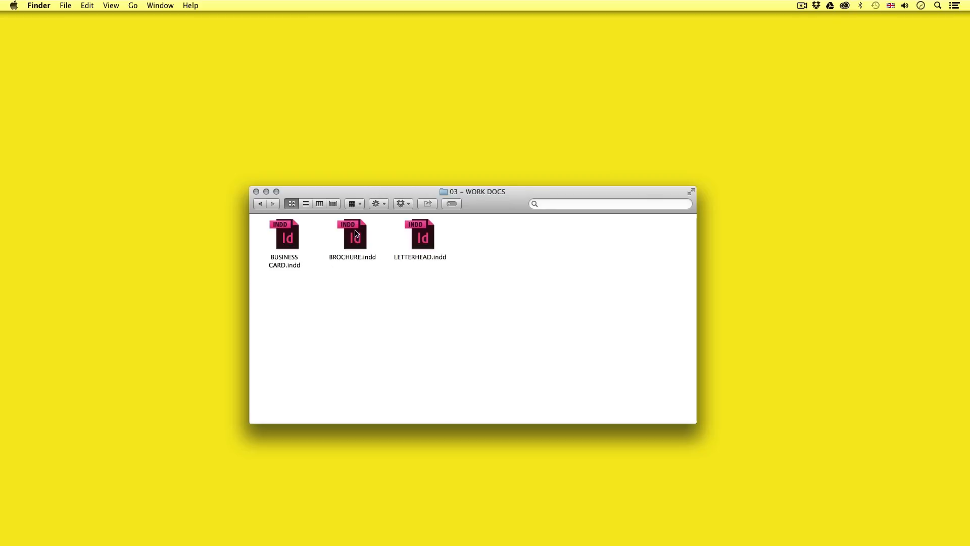
double_click(352, 236)
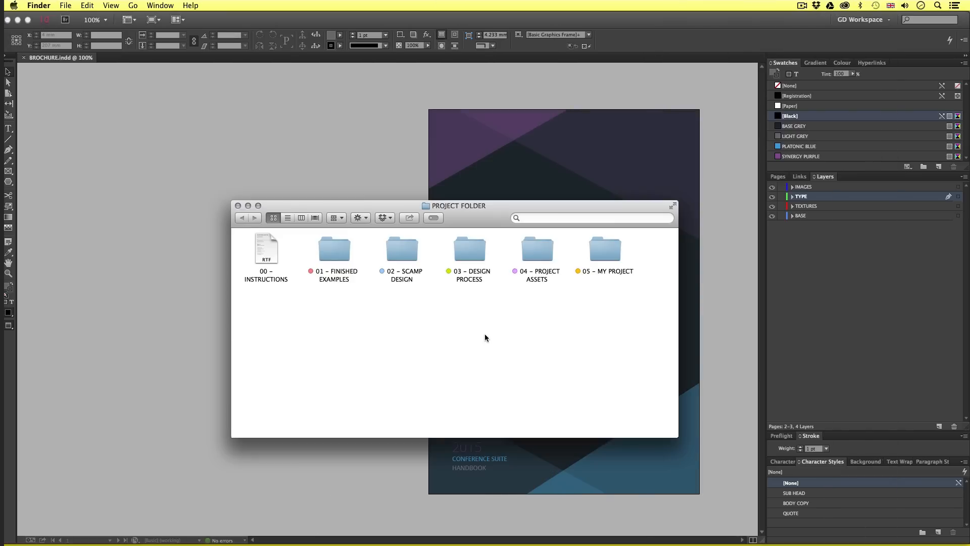
Step: In Finder, go into 01 - FINISHED EXAMPLES > 01 - ID [WORK DOCS]
click(334, 248)
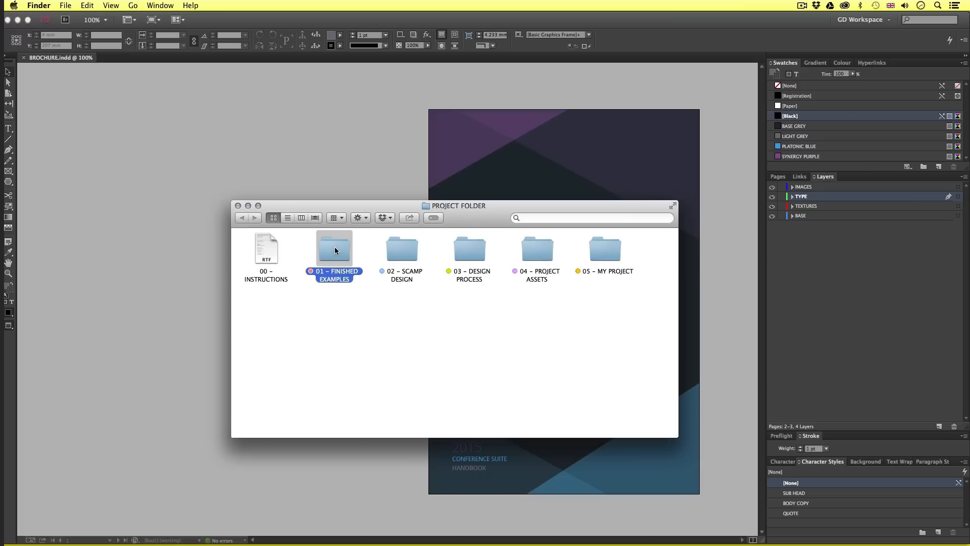
double_click(333, 248)
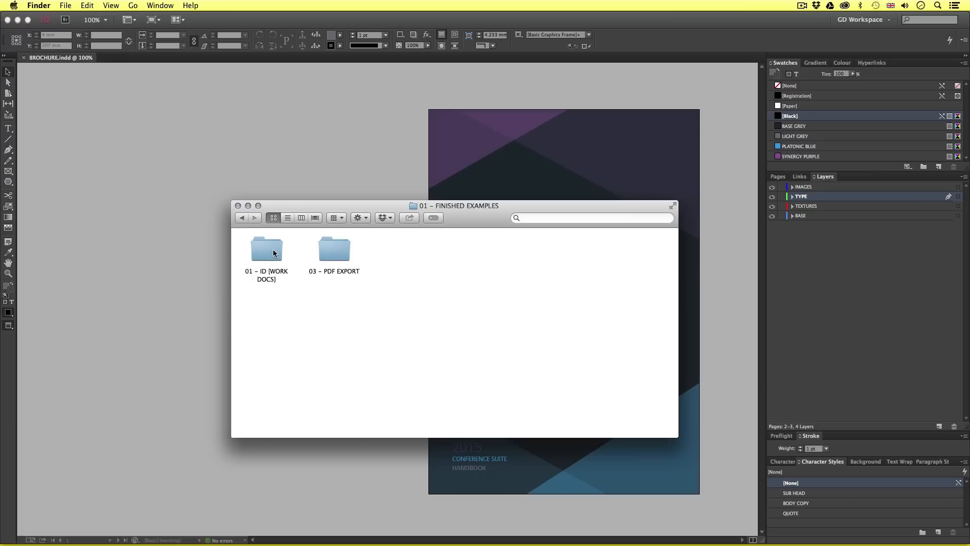
double_click(265, 247)
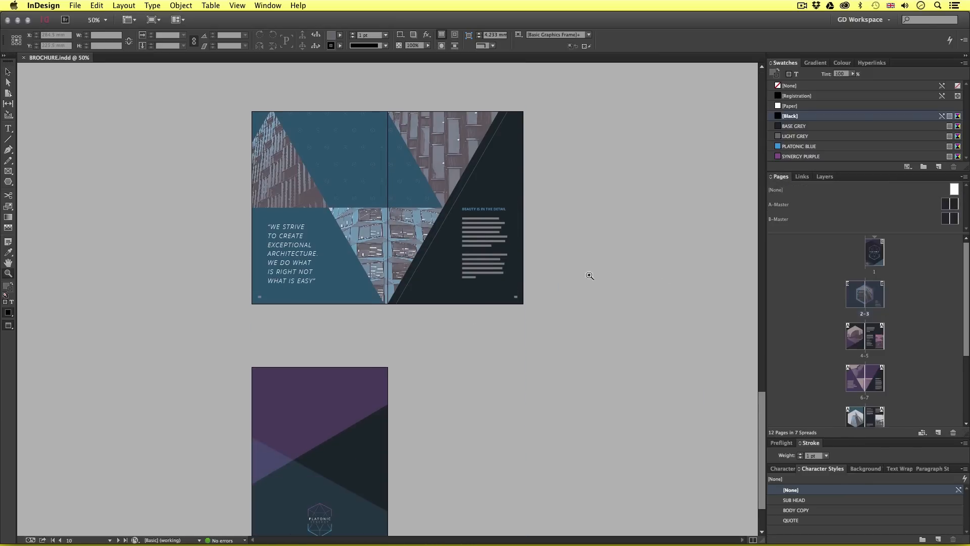
Step: Scroll down through the brochure's spreads in the InDesign document window
scroll(down, 3)
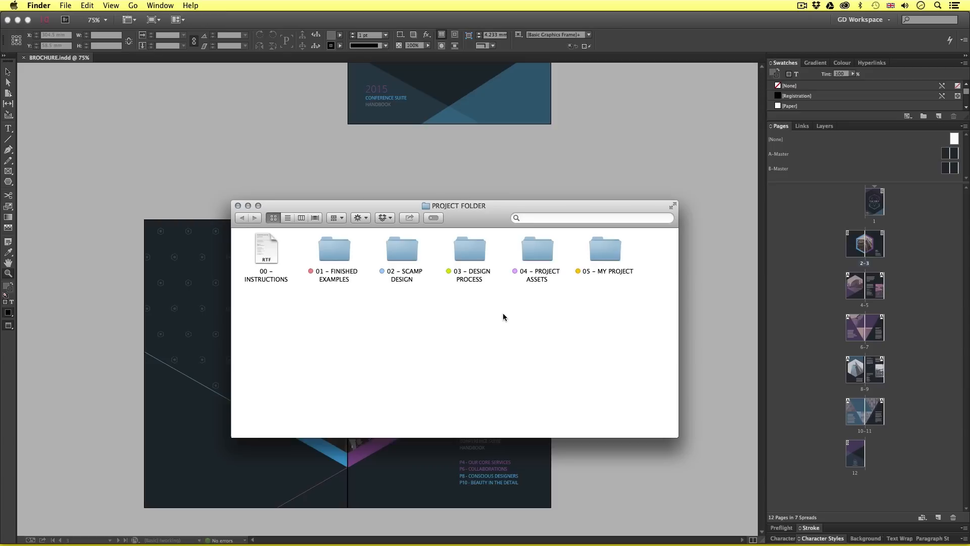
mouse_move(498, 323)
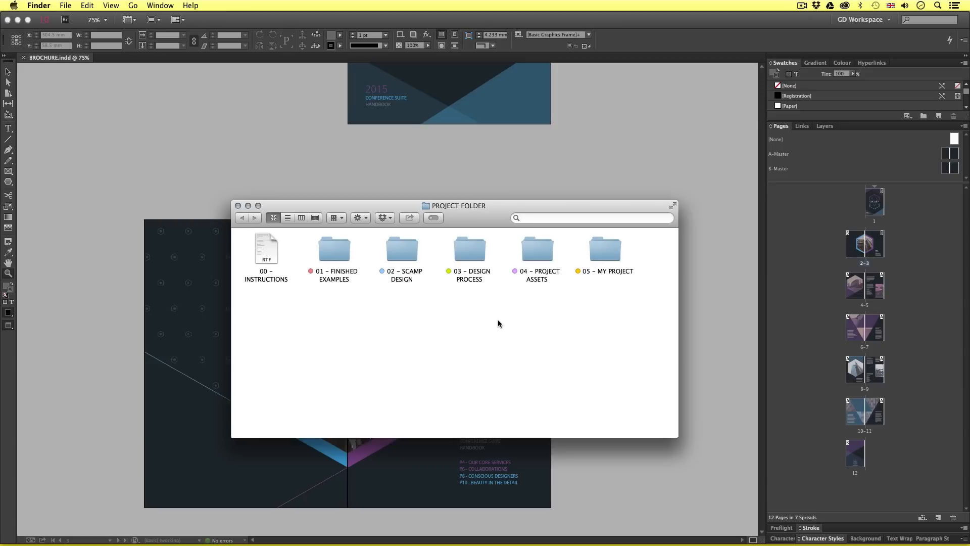
Step: Select and open the 01 - FINISHED EXAMPLES folder in Finder
click(333, 247)
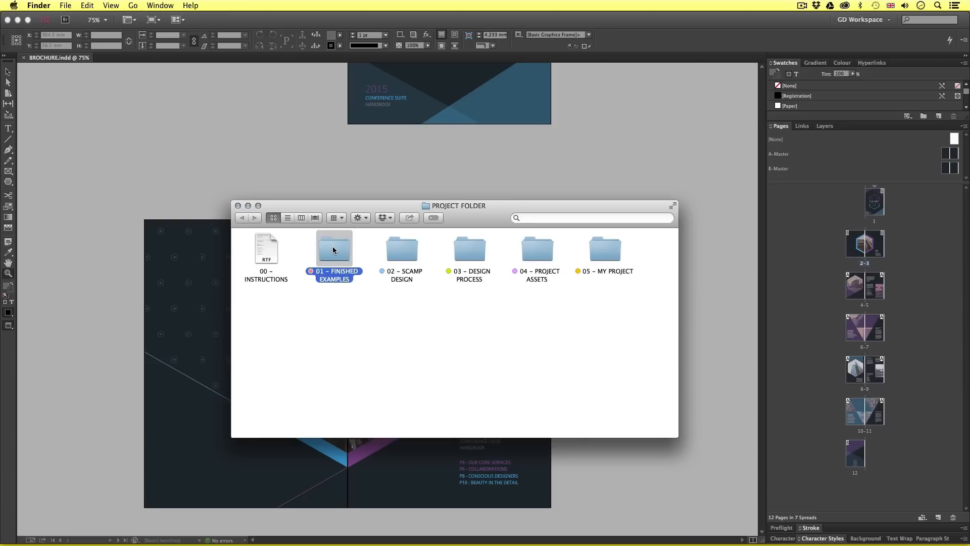
double_click(333, 246)
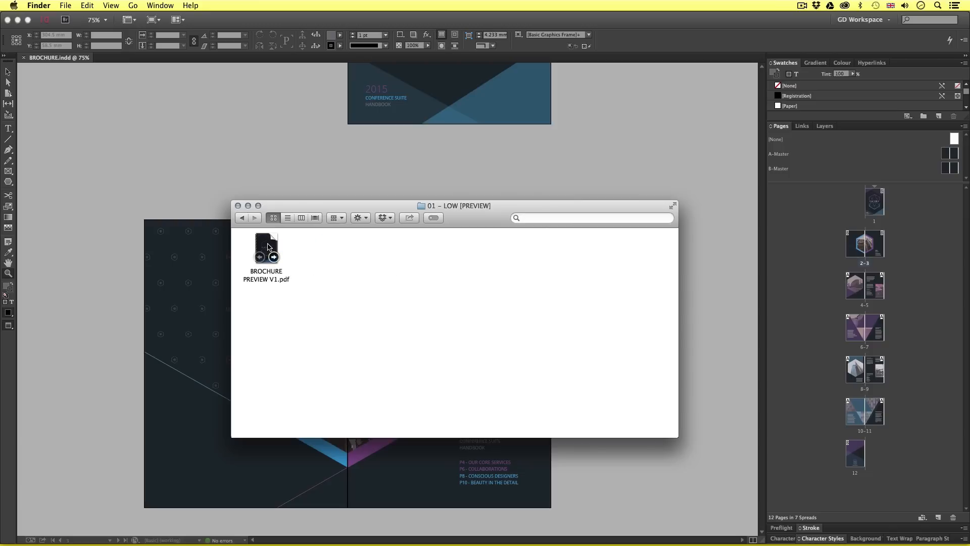
Step: Open BROCHURE PREVIEW V1.pdf in Acrobat and step through its page thumbnails
double_click(266, 246)
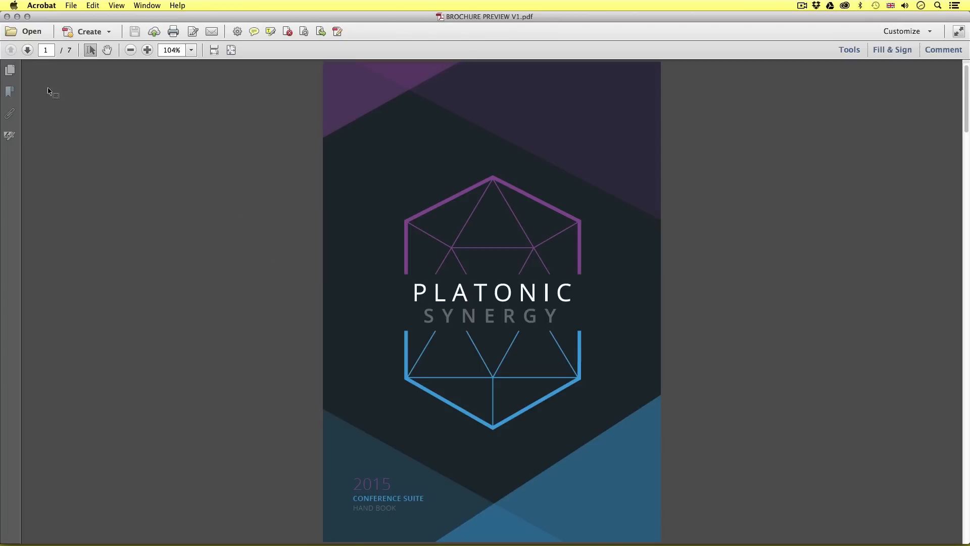
click(10, 70)
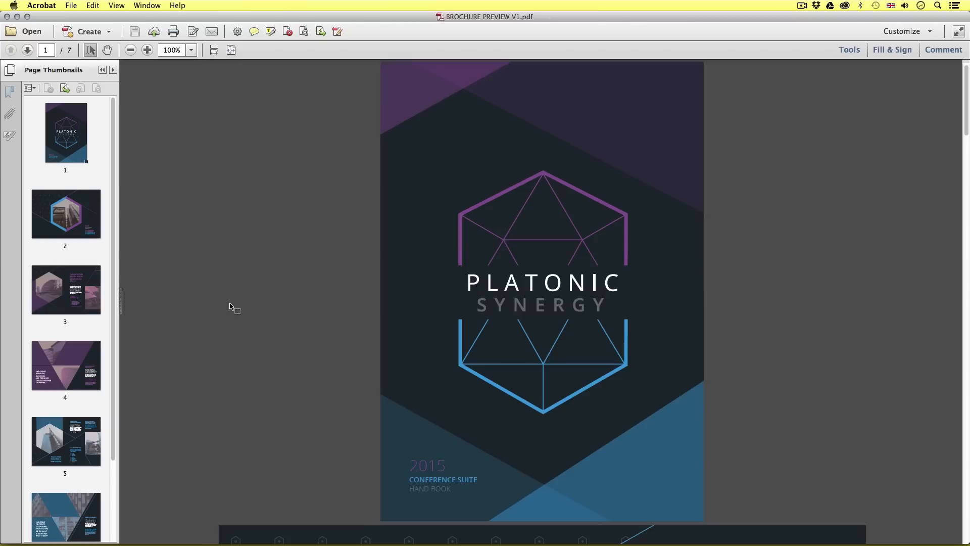
mouse_move(240, 303)
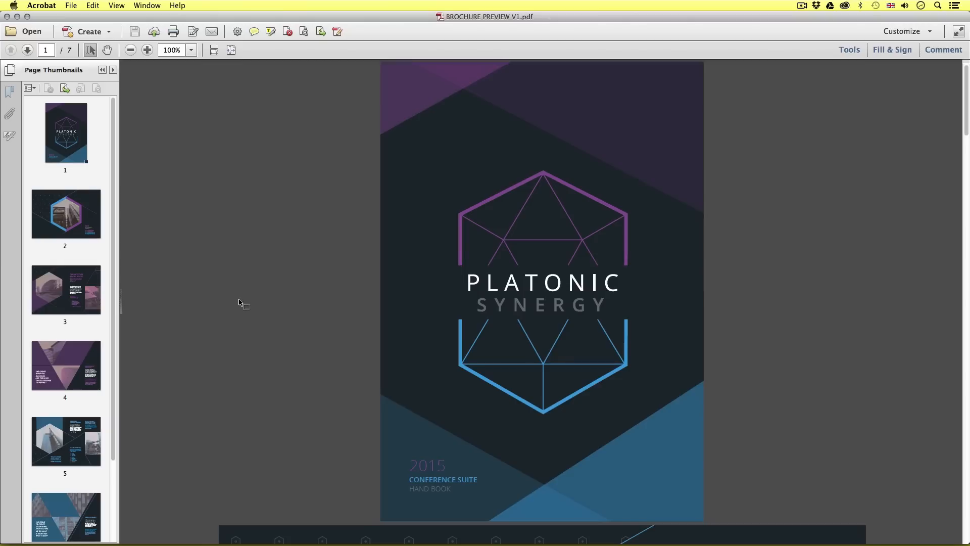
mouse_move(190, 303)
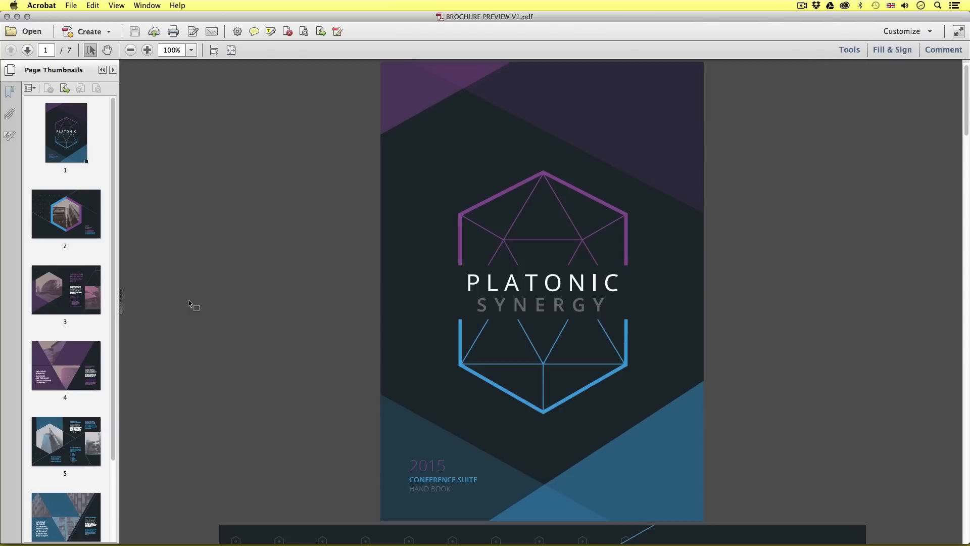
click(66, 214)
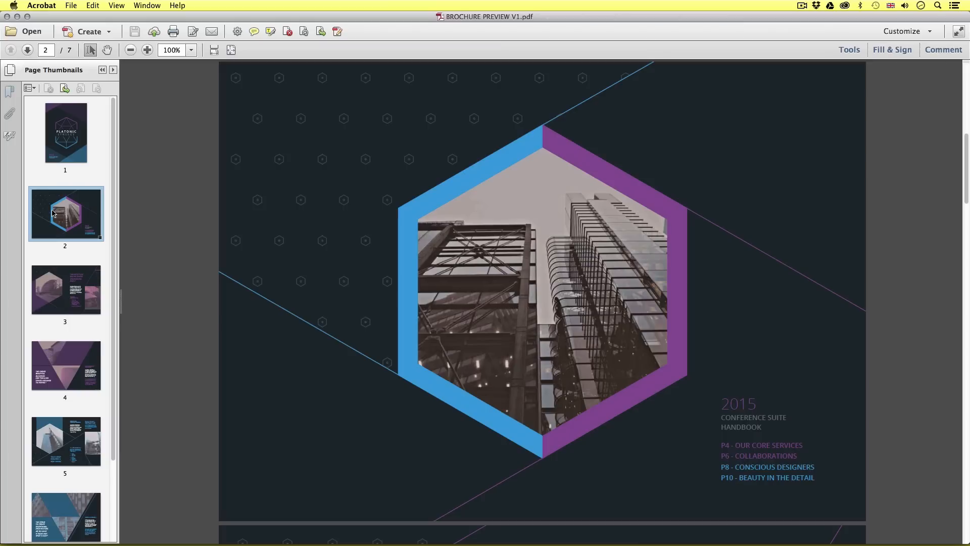
click(65, 289)
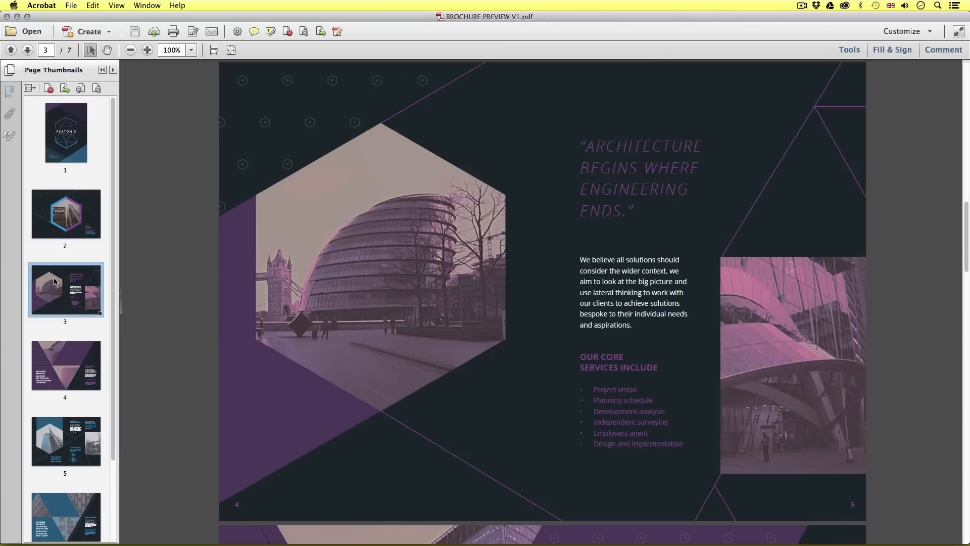
click(65, 365)
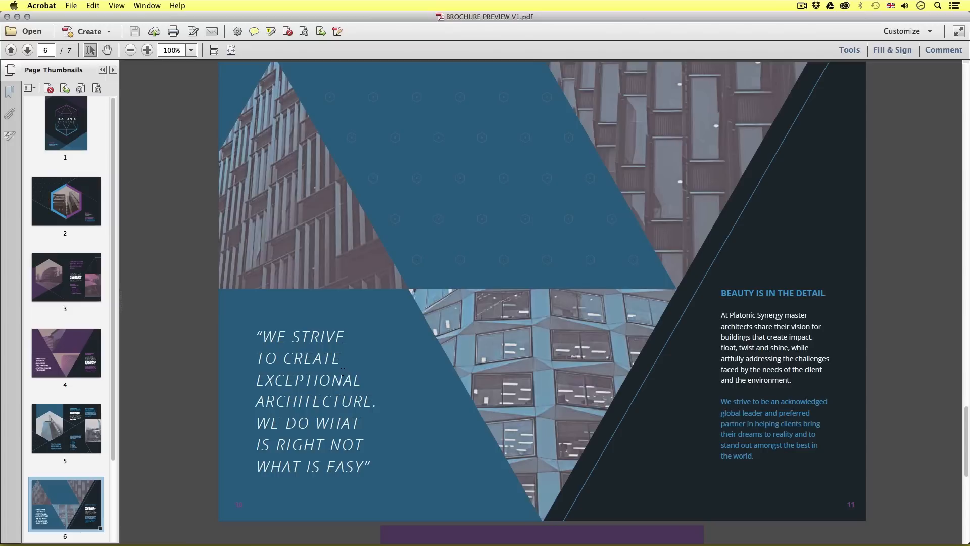
scroll(down, 3)
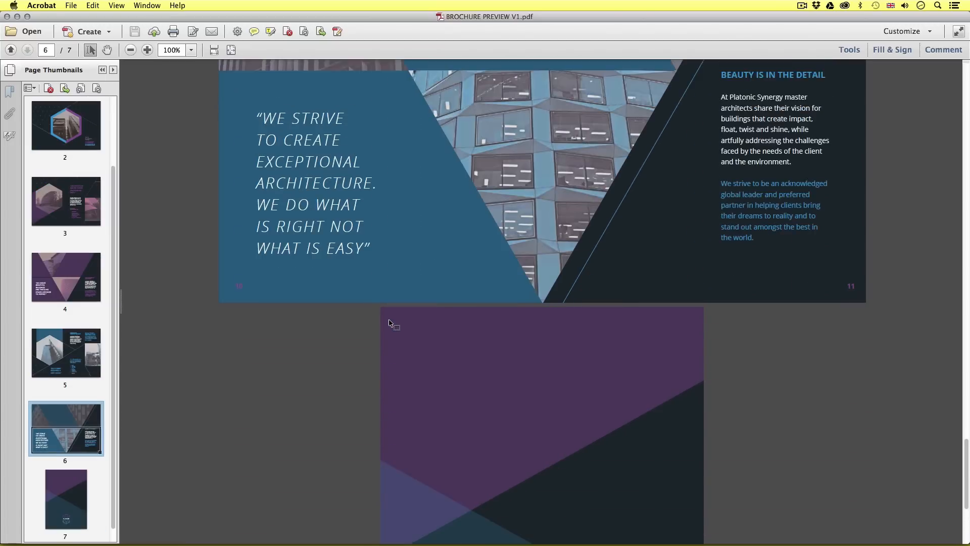
click(65, 276)
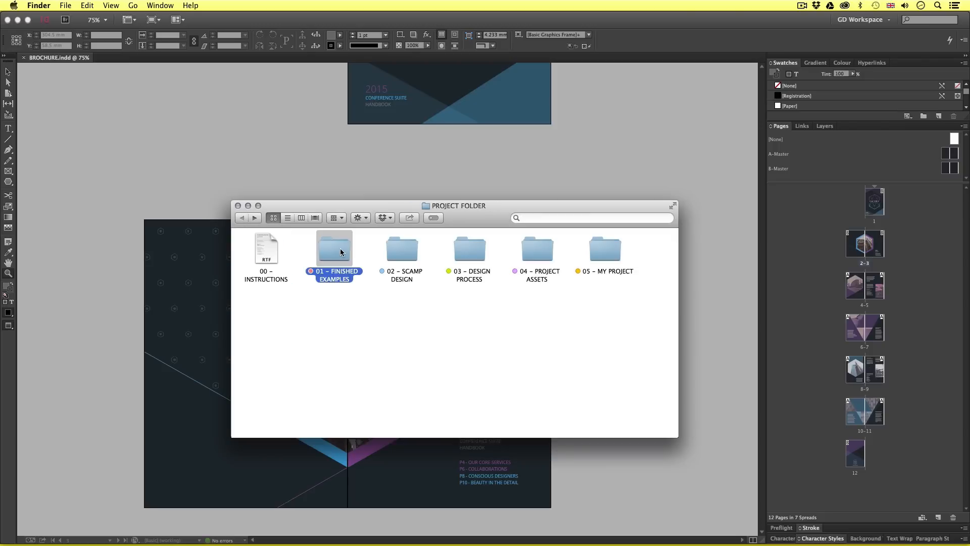
Step: Go into 01 - FINISHED EXAMPLES, then into the 02 - HIGH [PRINT] folder
double_click(334, 246)
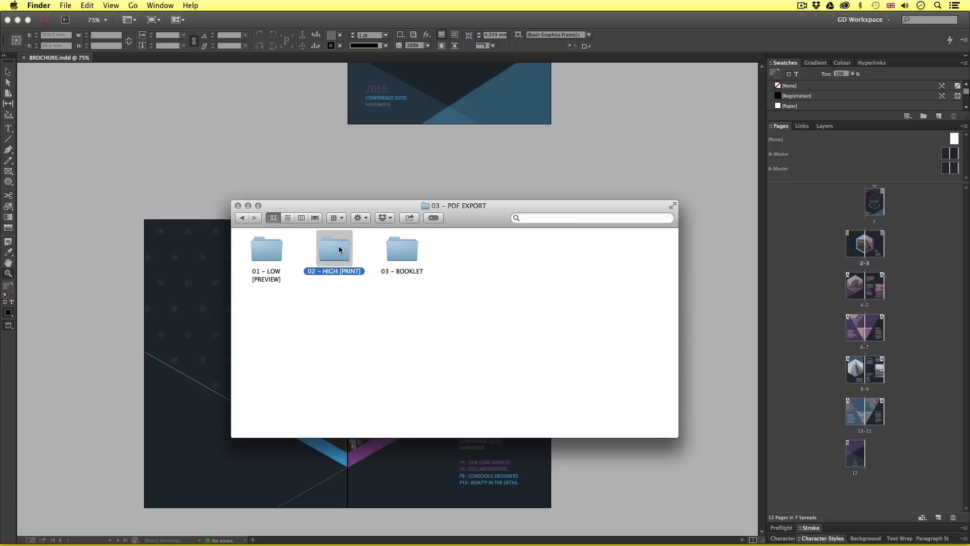
double_click(334, 246)
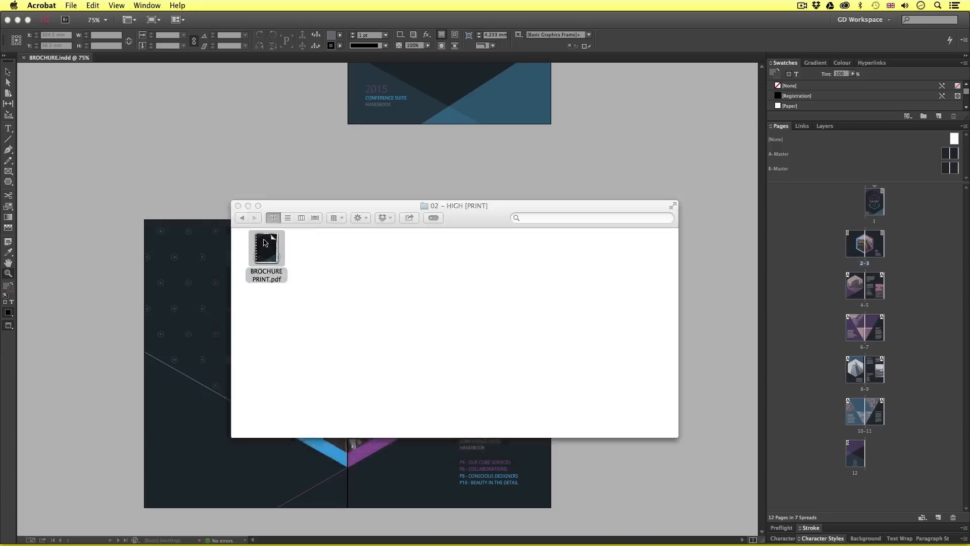
Step: Review BROCHURE PRINT.pdf's page thumbnails in Acrobat, then open the 03 - BOOKLET folder
double_click(265, 248)
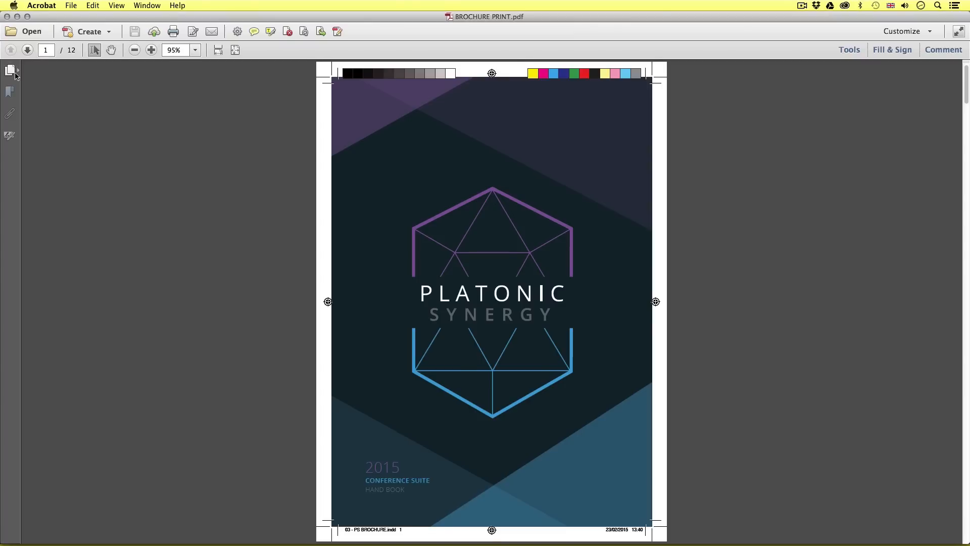
click(10, 71)
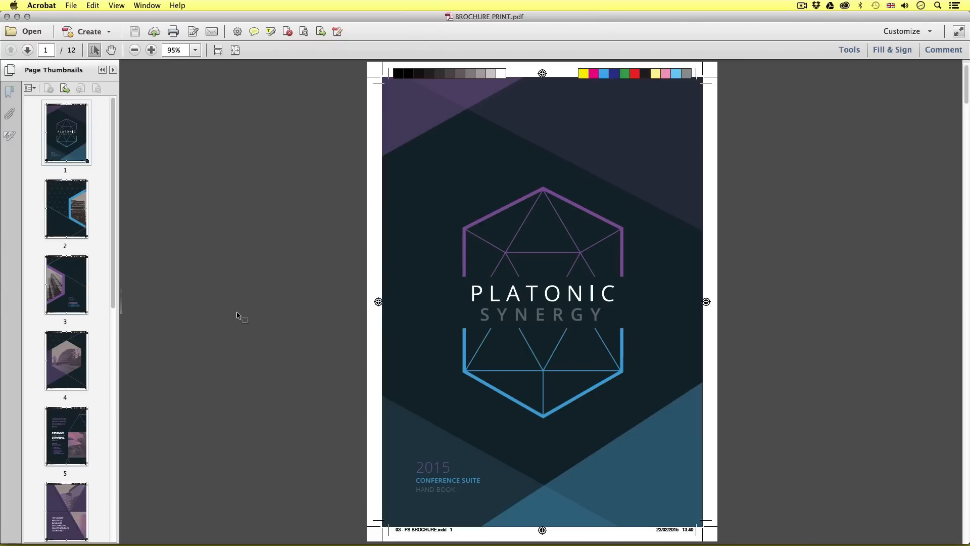
mouse_move(609, 492)
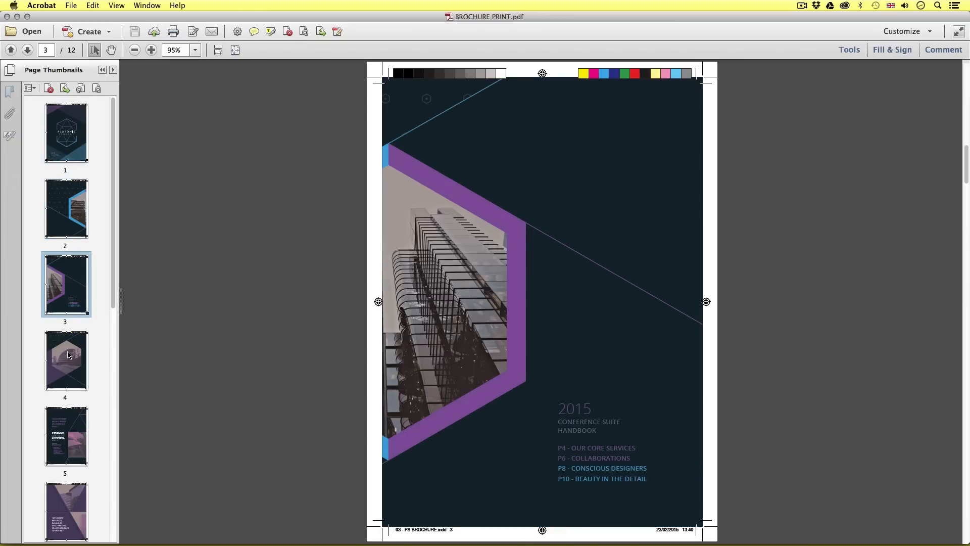
click(65, 435)
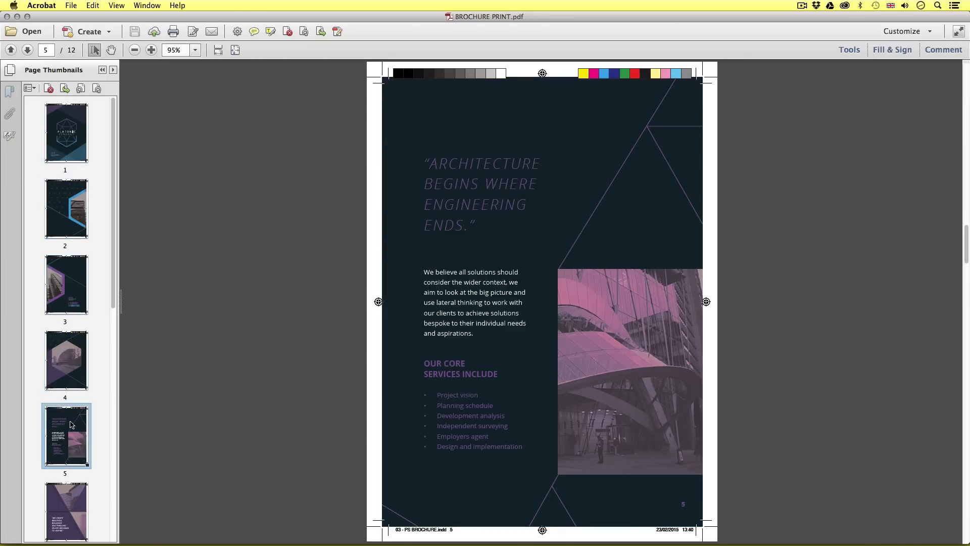
click(26, 50)
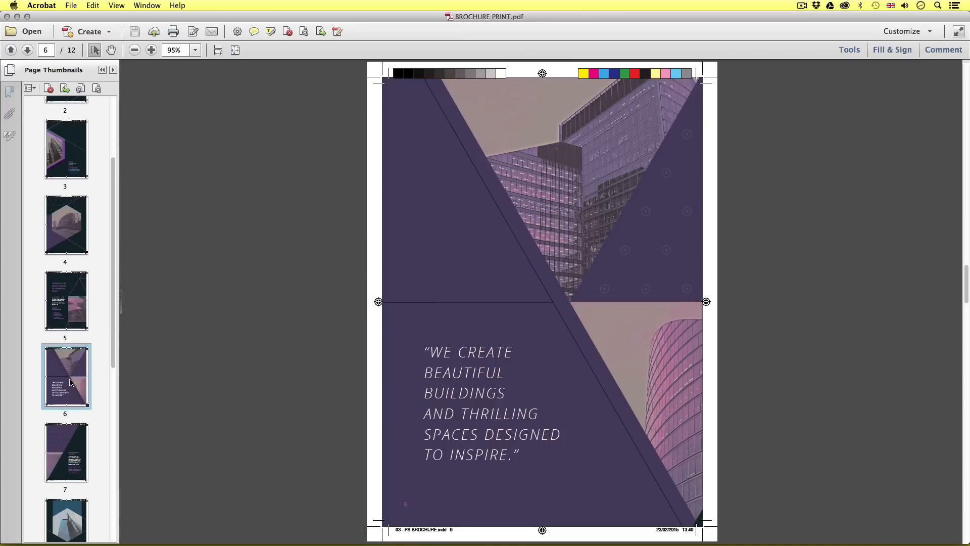
mouse_move(64, 441)
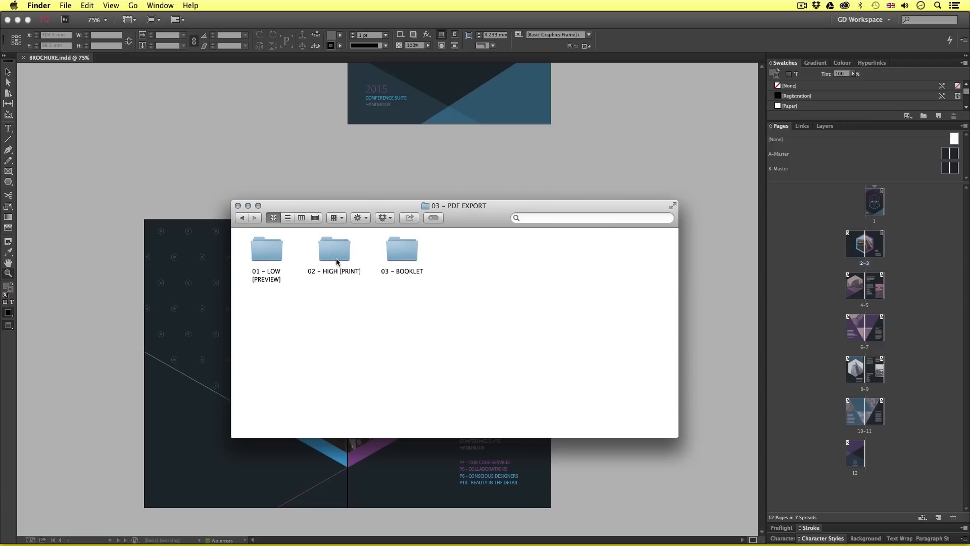
double_click(402, 249)
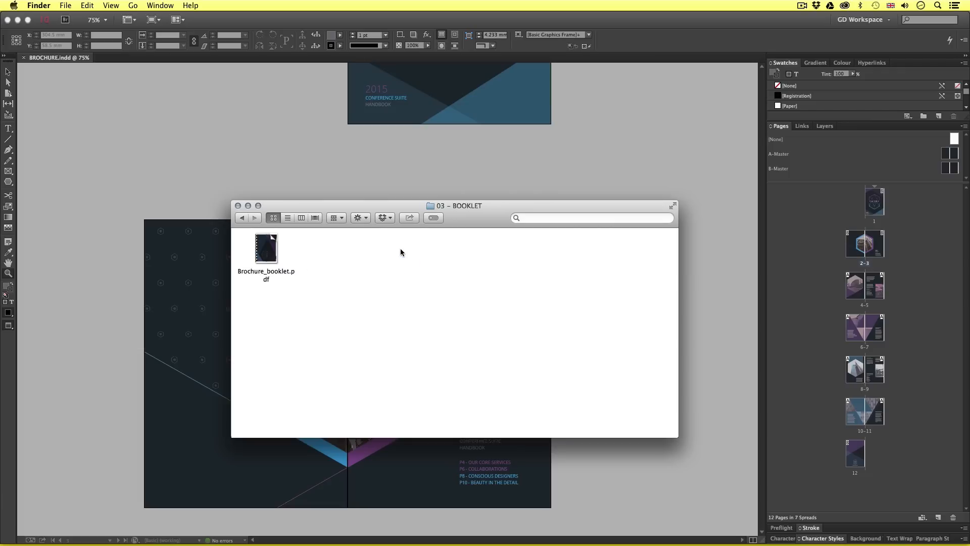
Step: Open Brochure_booklet.pdf in Acrobat with the Page Thumbnails pane showing
double_click(266, 248)
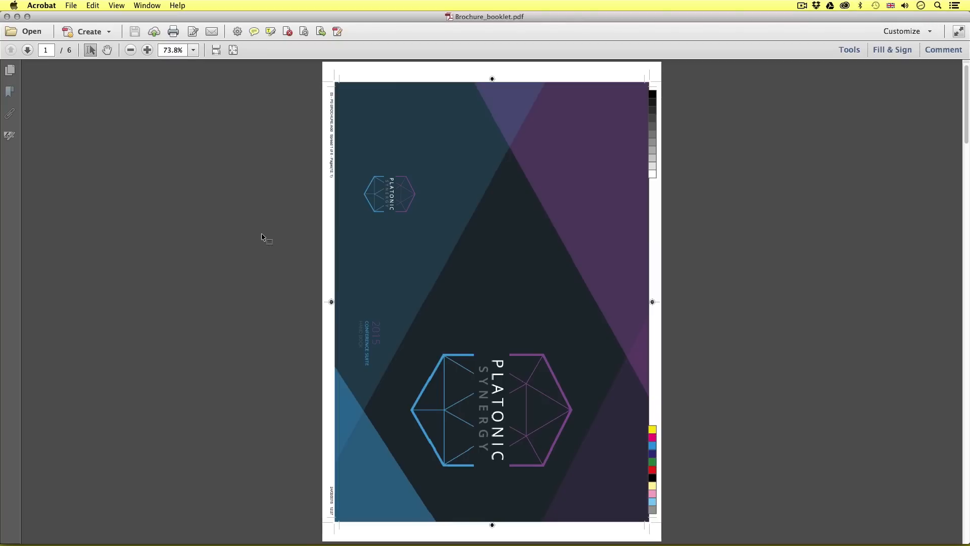
click(116, 5)
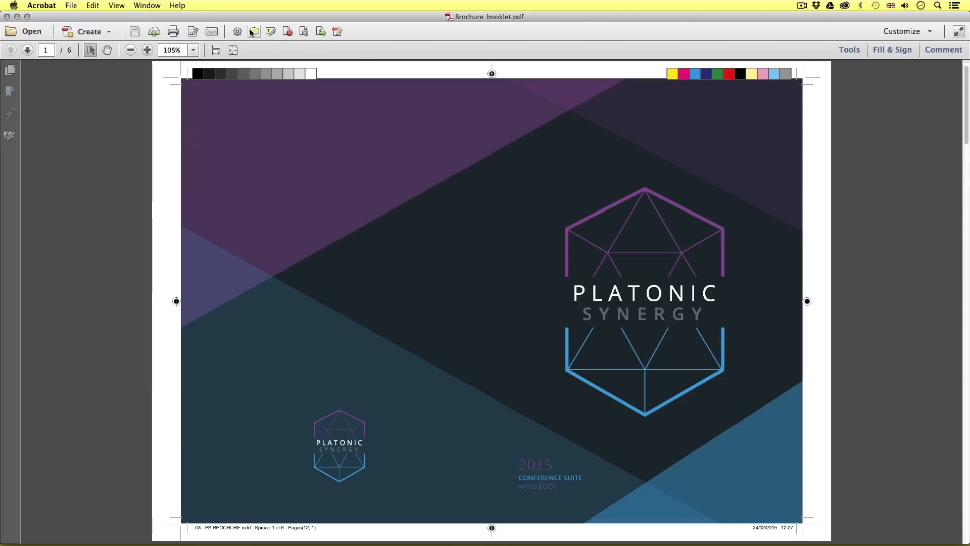
click(9, 70)
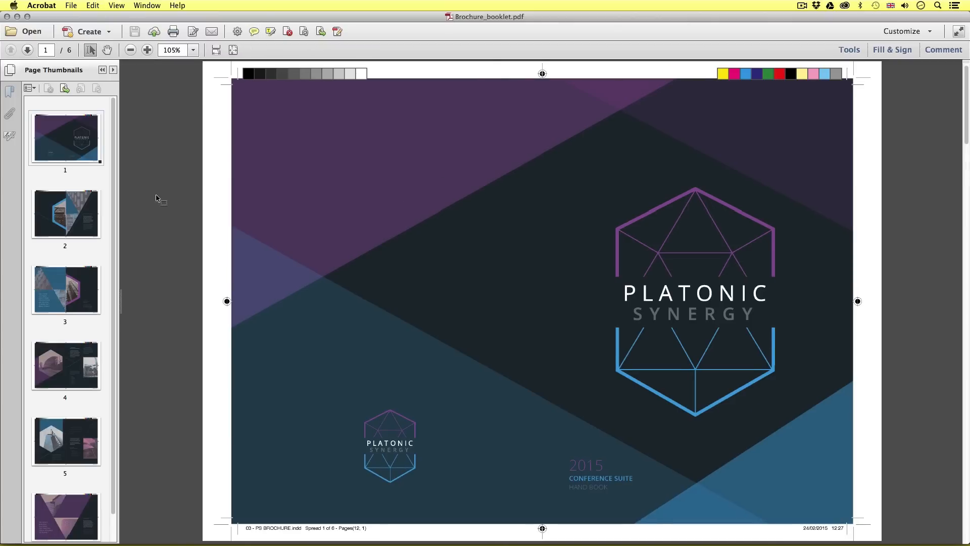
mouse_move(679, 325)
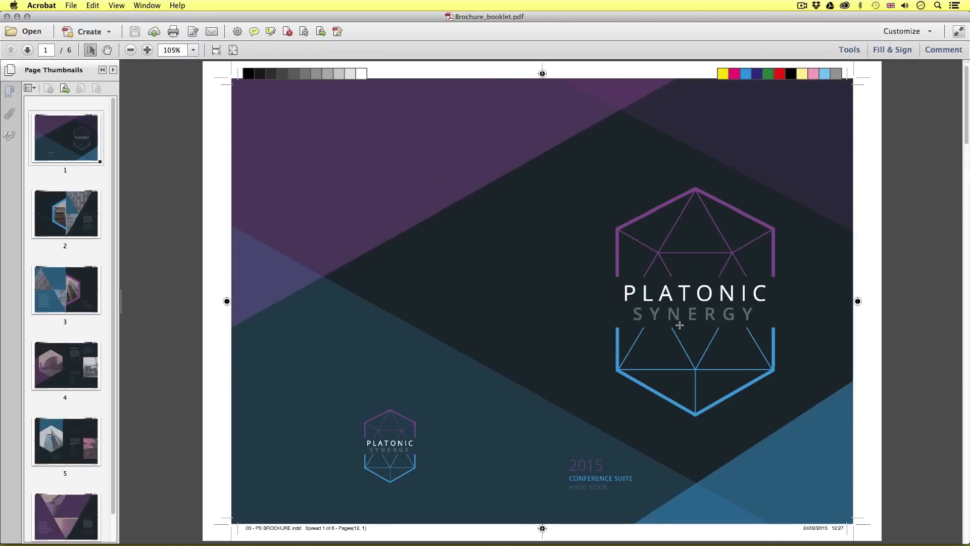
mouse_move(540, 297)
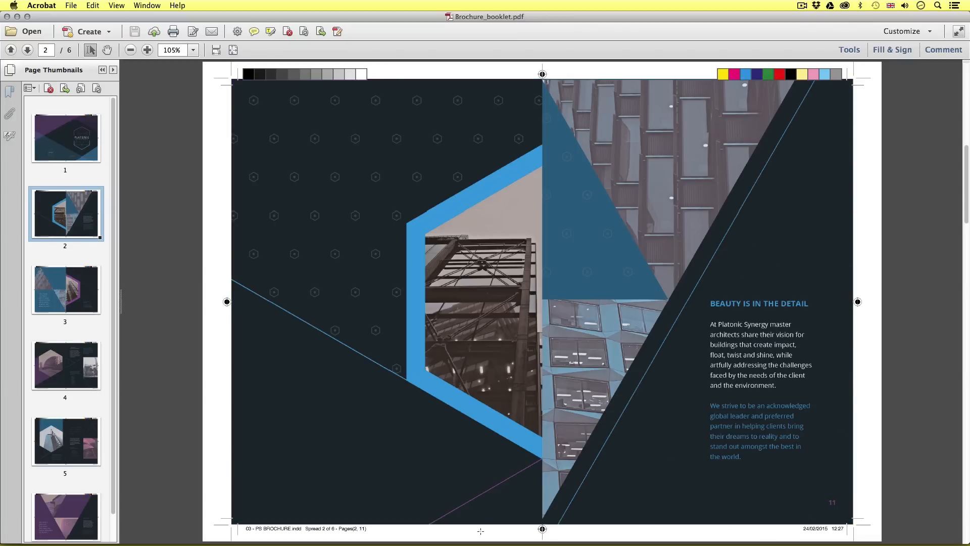
mouse_move(841, 464)
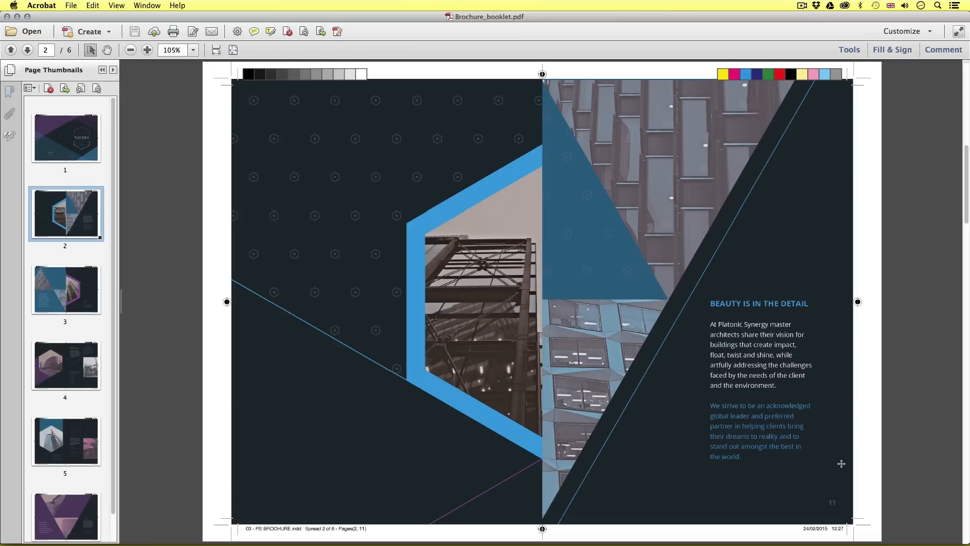
mouse_move(719, 292)
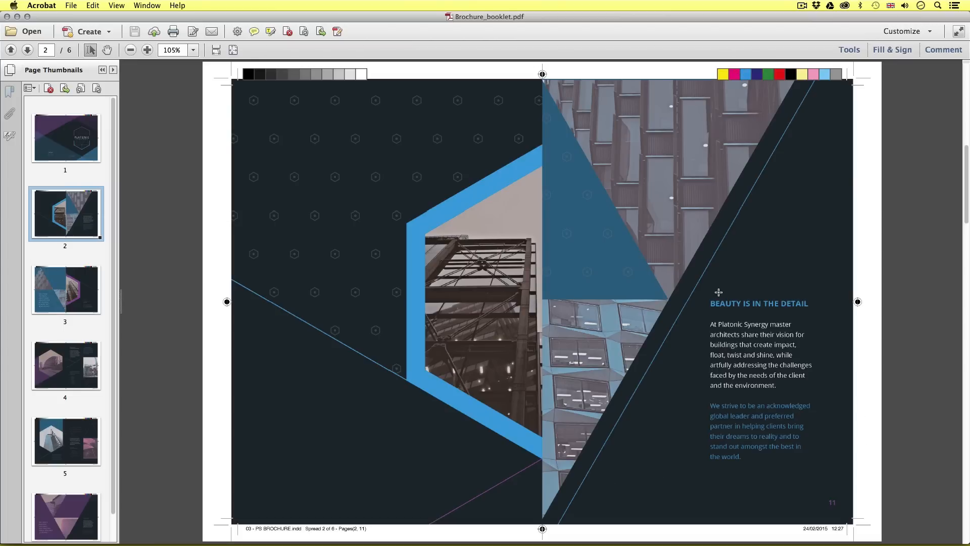
mouse_move(74, 302)
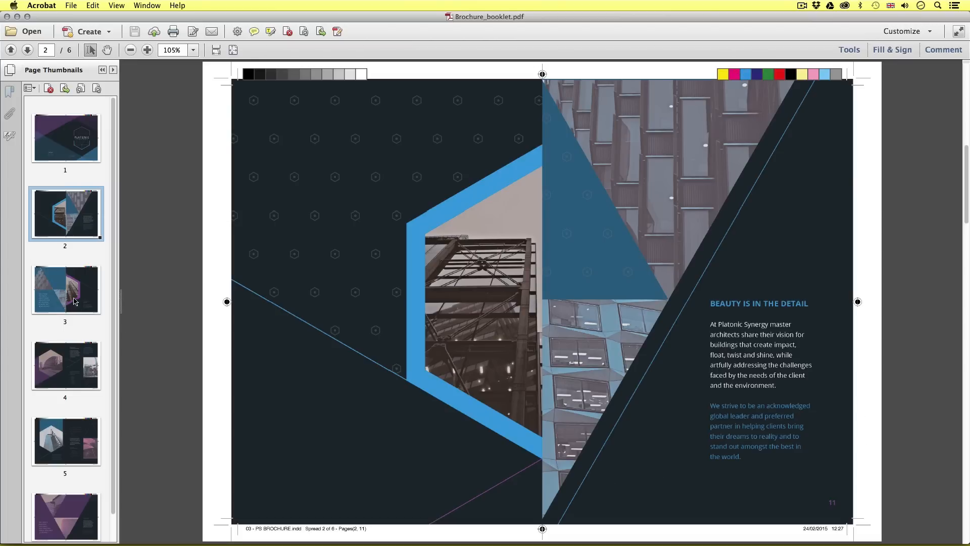
Step: Page through spreads three to six, then back to spread two and the cover
click(65, 289)
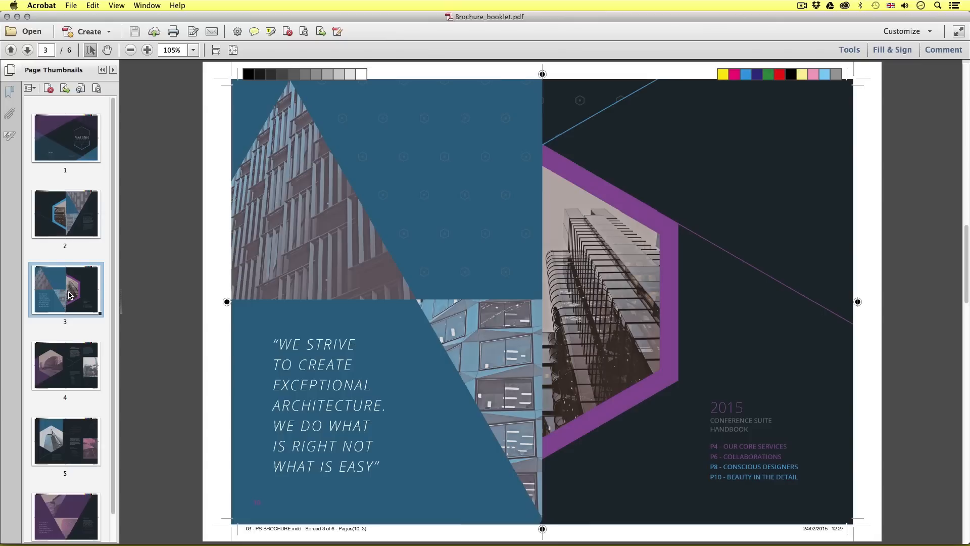
click(65, 364)
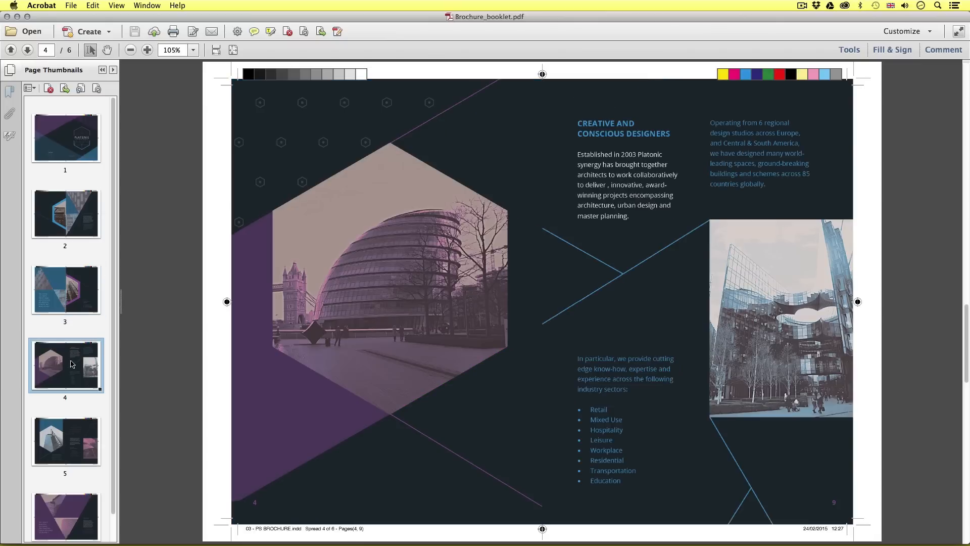
click(66, 441)
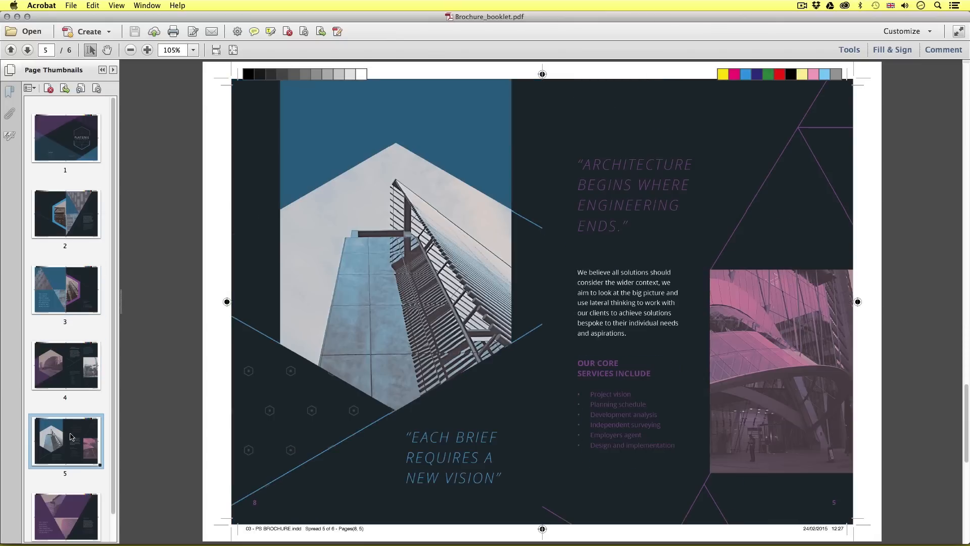
click(65, 499)
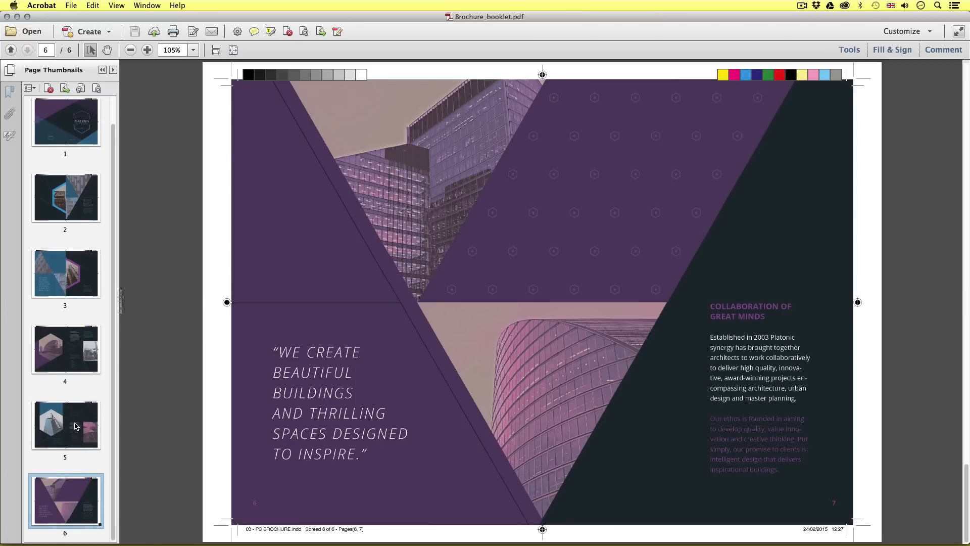
click(65, 348)
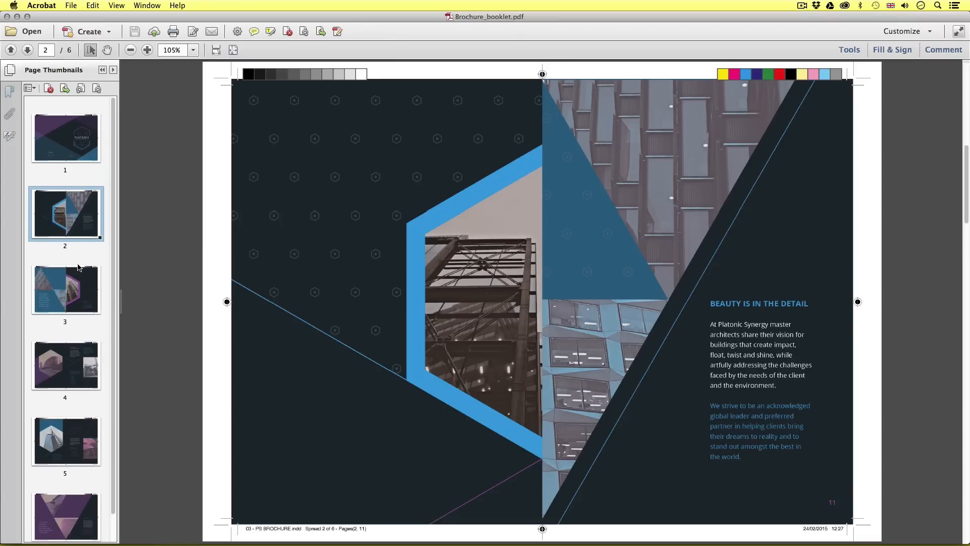
click(65, 138)
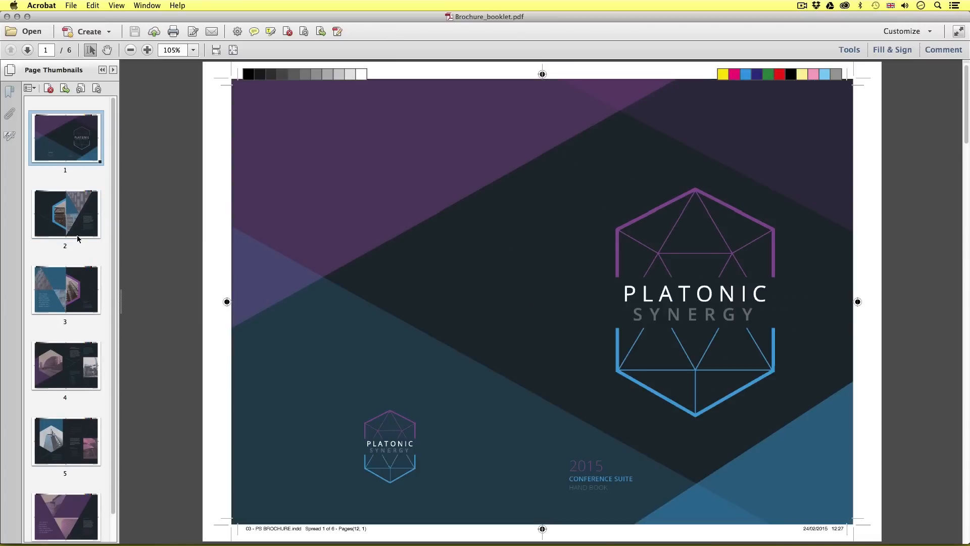
mouse_move(76, 295)
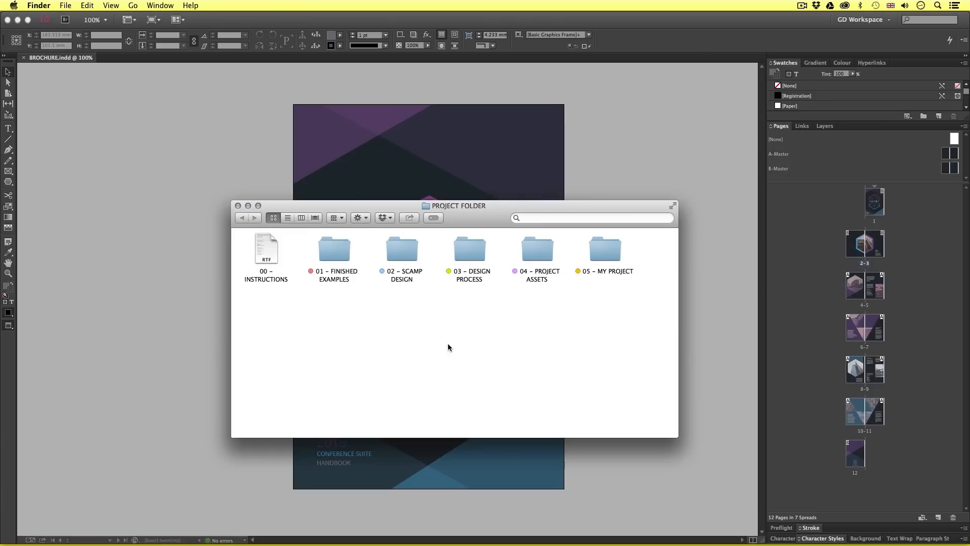
Step: Open 04 - PROJECT ASSETS > 08 - BOOKLET PRINTING and select the BOOKLET PRINTING INSTRUCTIONS file
double_click(536, 249)
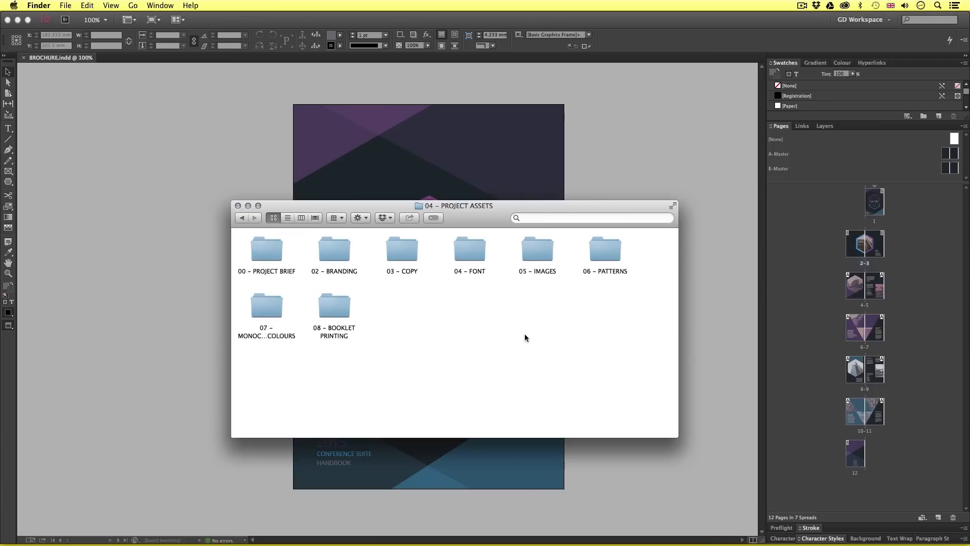
double_click(333, 308)
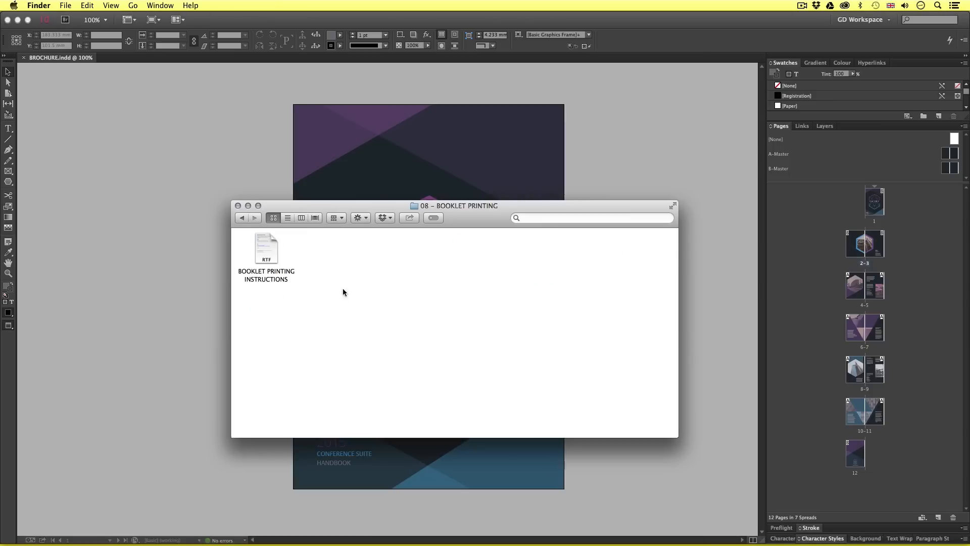
click(265, 248)
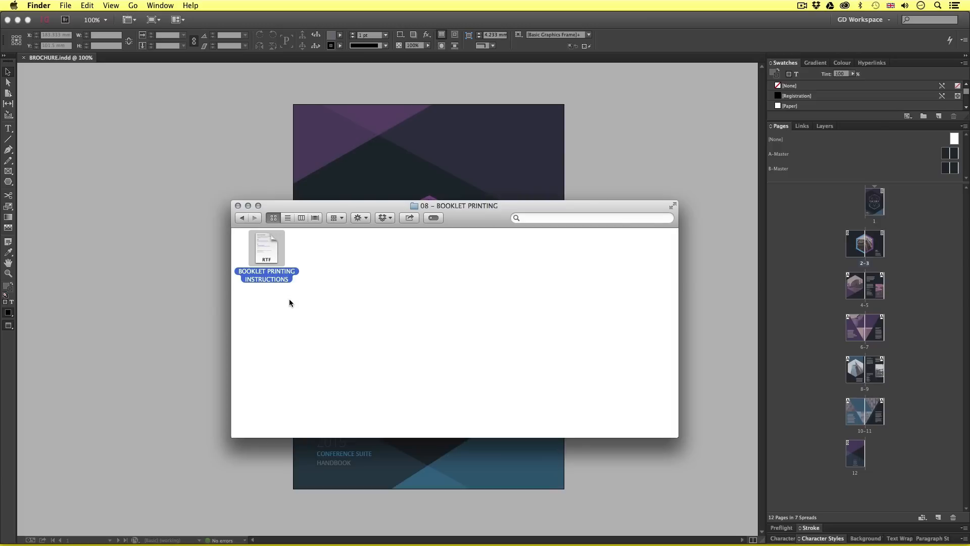
mouse_move(299, 318)
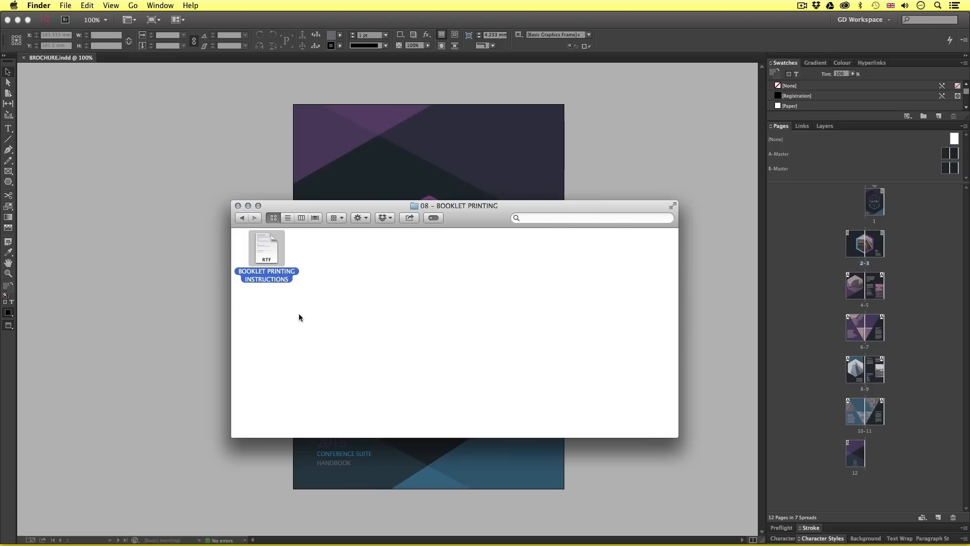
mouse_move(232, 191)
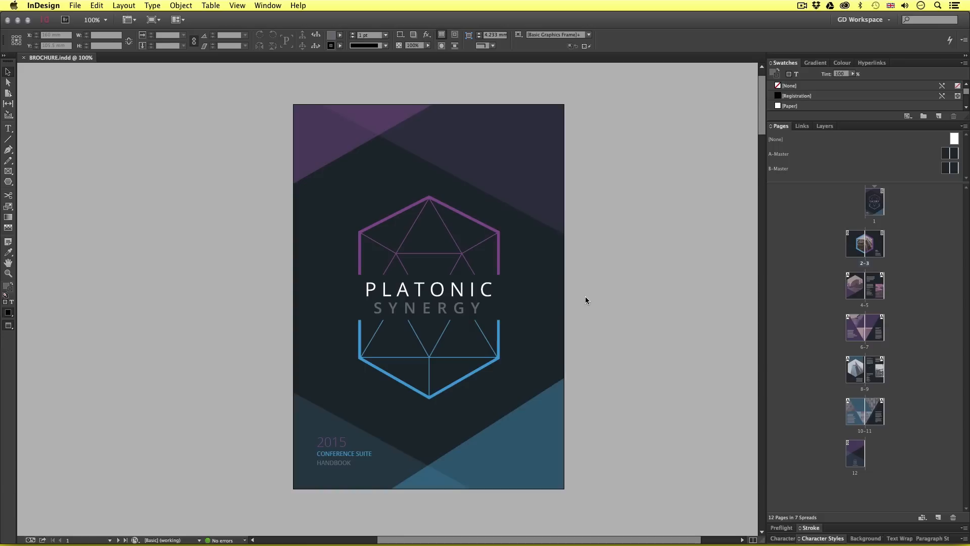
mouse_move(595, 295)
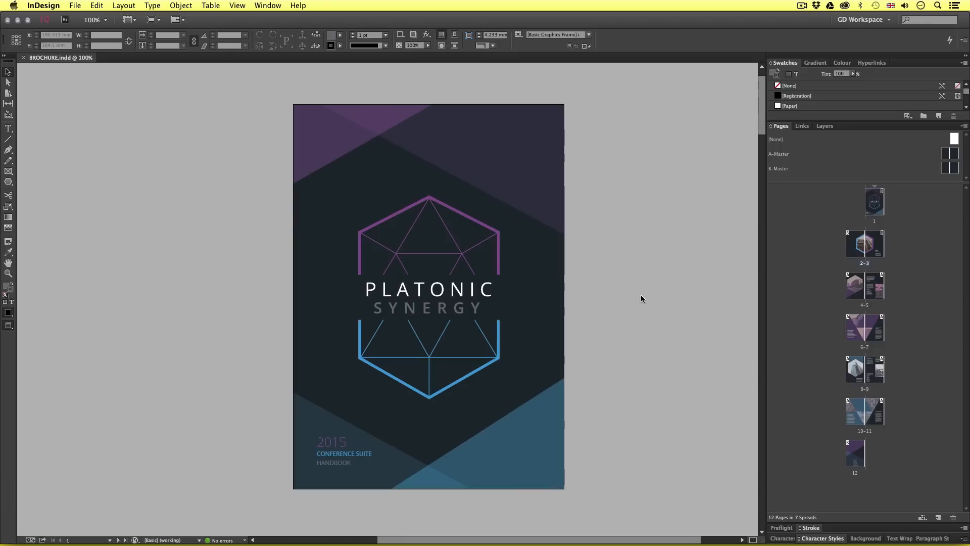
mouse_move(471, 409)
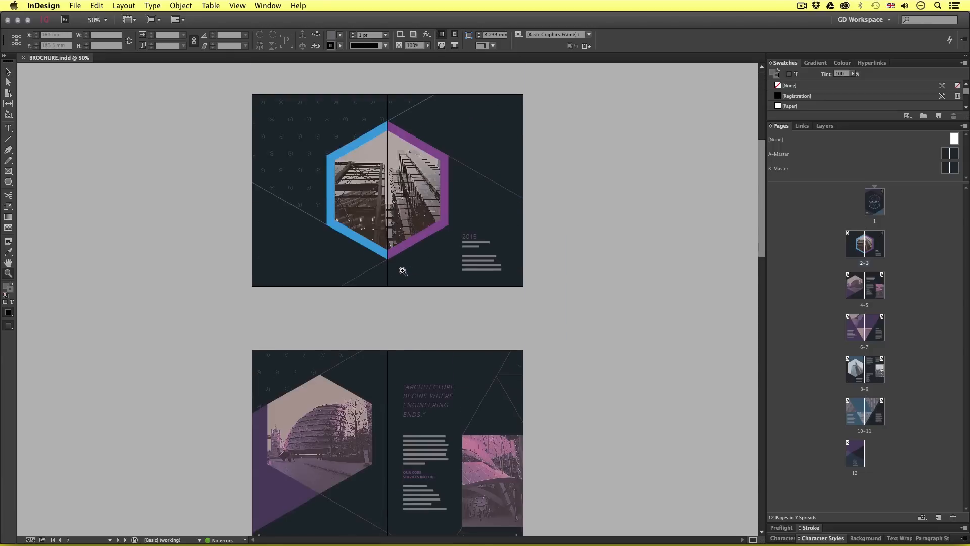
Step: Scroll the InDesign view to show the cover, all spreads and the back page
scroll(down, 3)
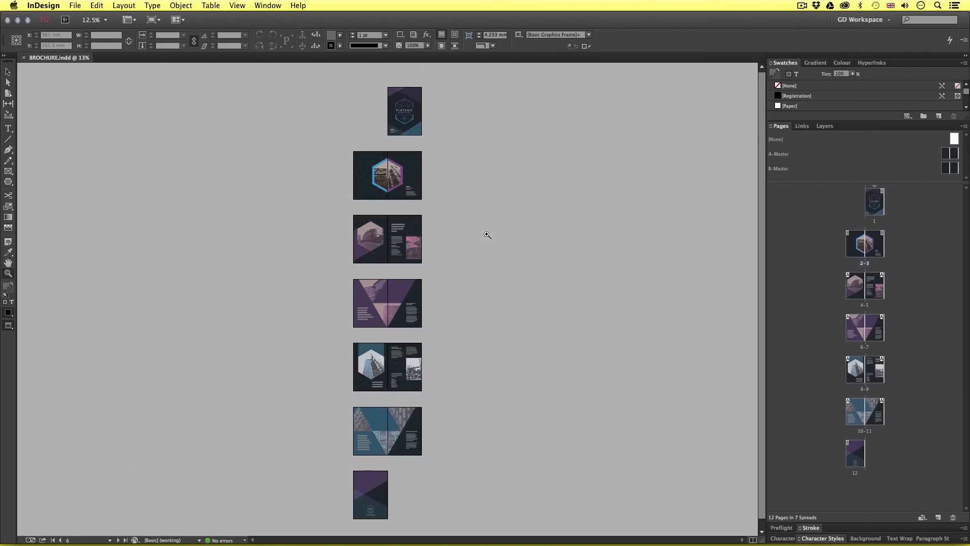
mouse_move(501, 247)
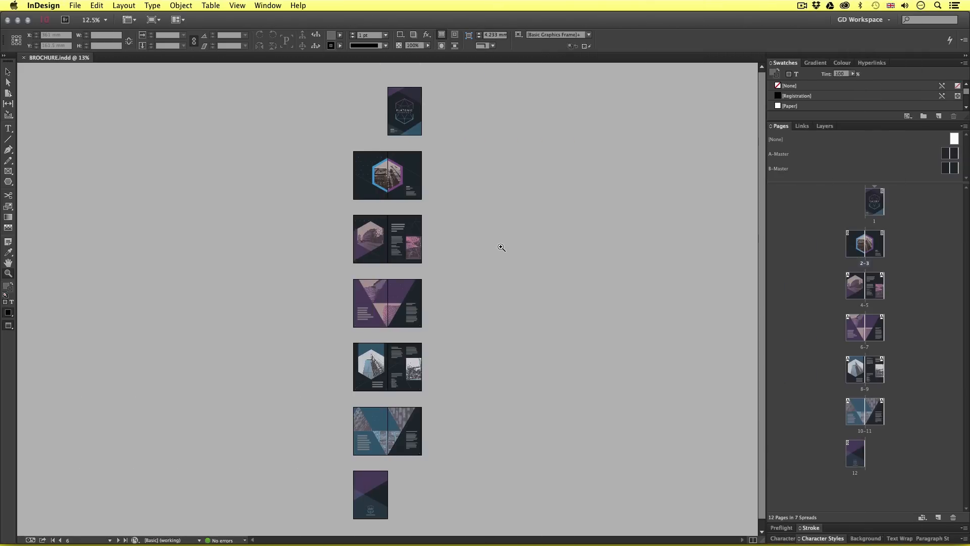
Step: In Print Booklet, print all pages as a 2-up Saddle Stitch booklet
click(74, 5)
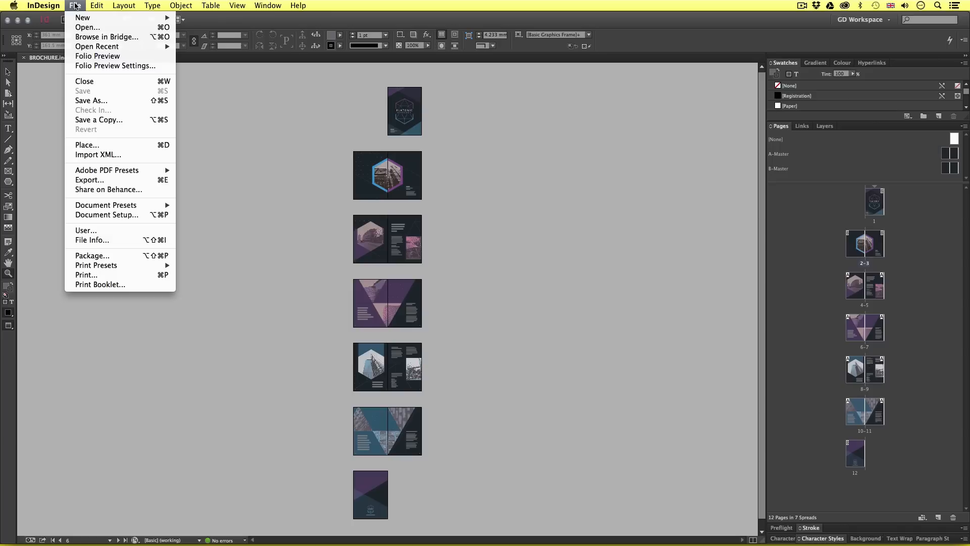
mouse_move(100, 289)
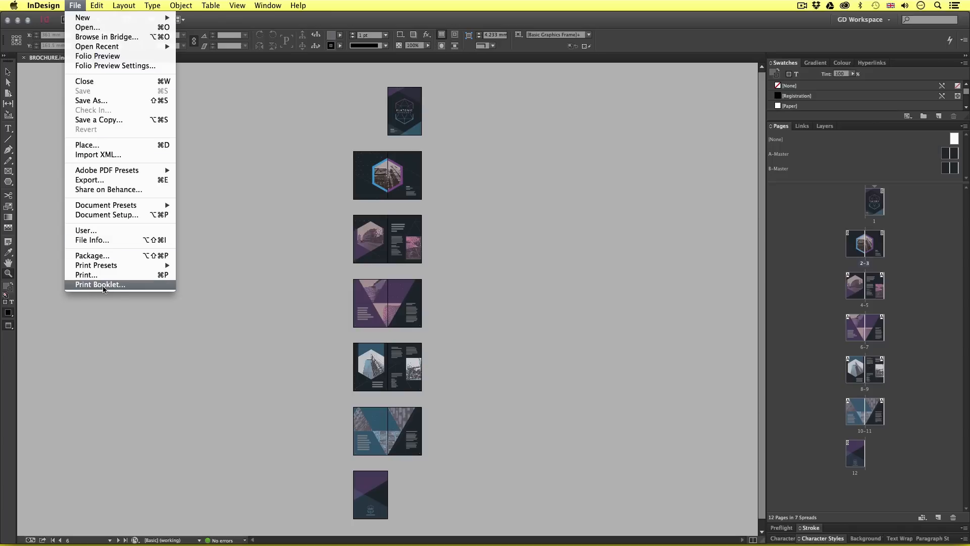
click(100, 284)
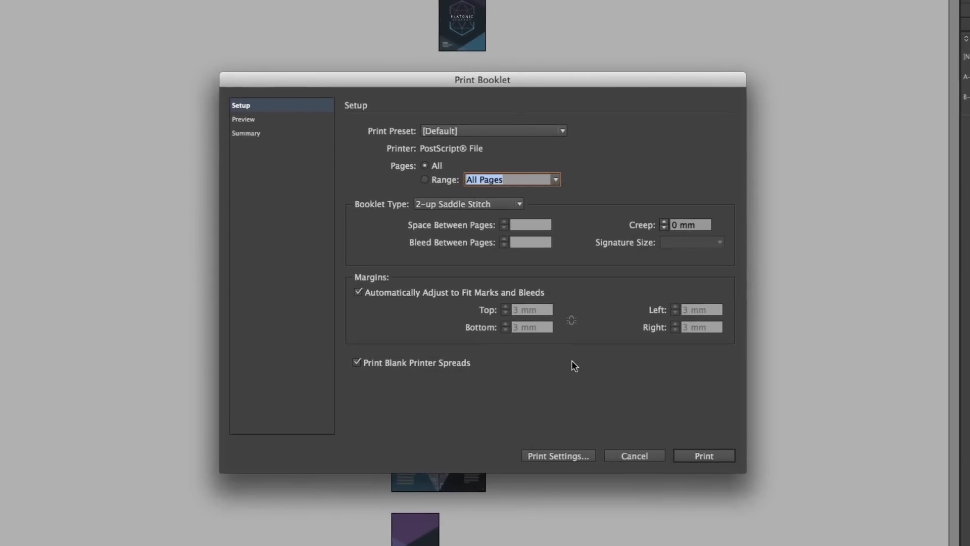
mouse_move(362, 170)
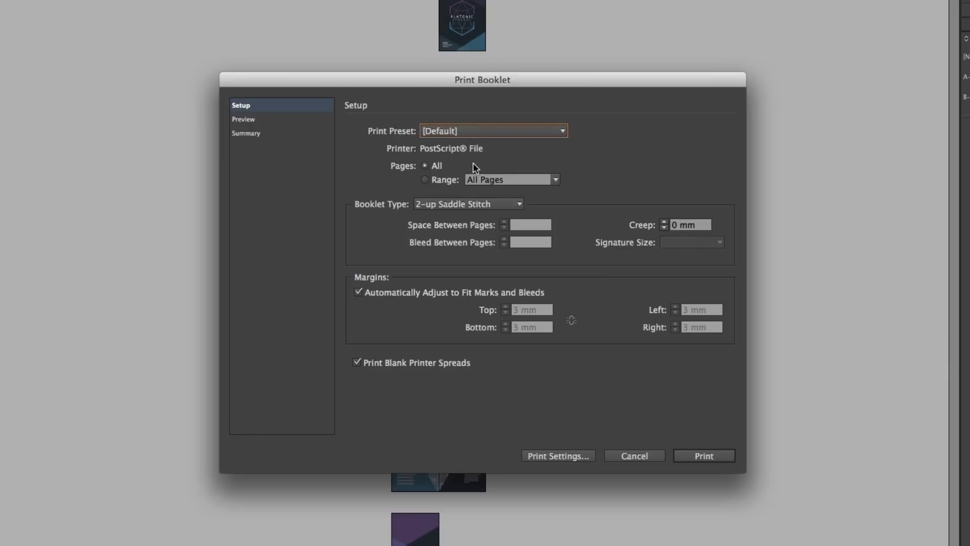
mouse_move(458, 169)
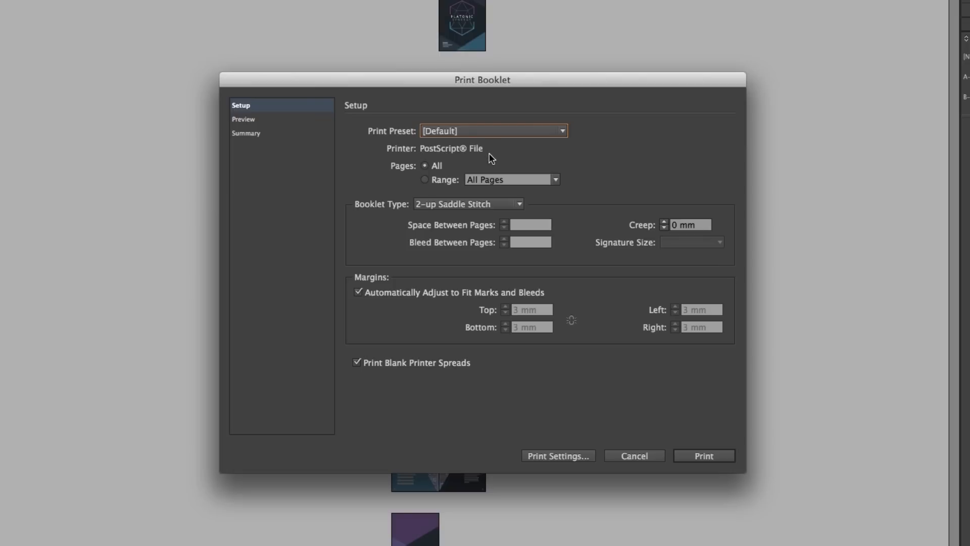
click(424, 166)
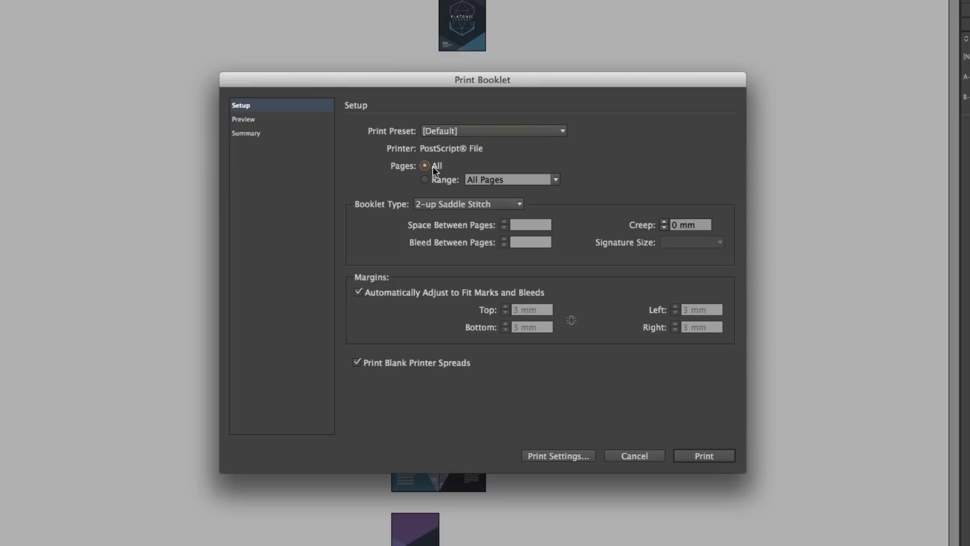
click(469, 203)
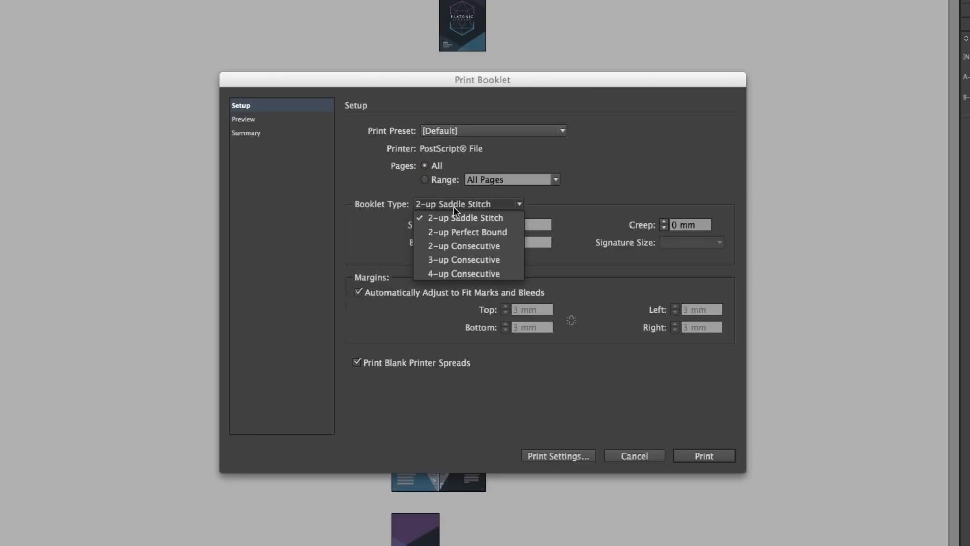
click(465, 217)
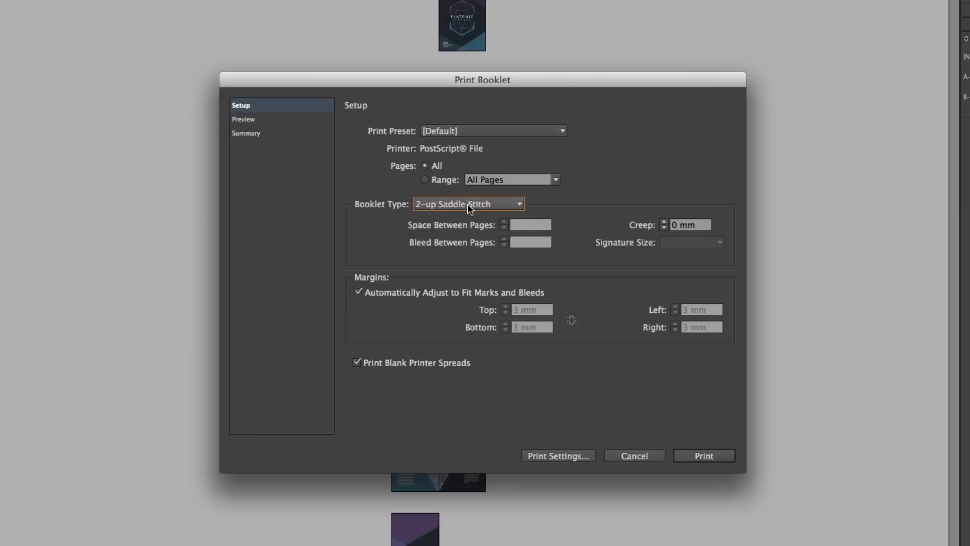
mouse_move(483, 213)
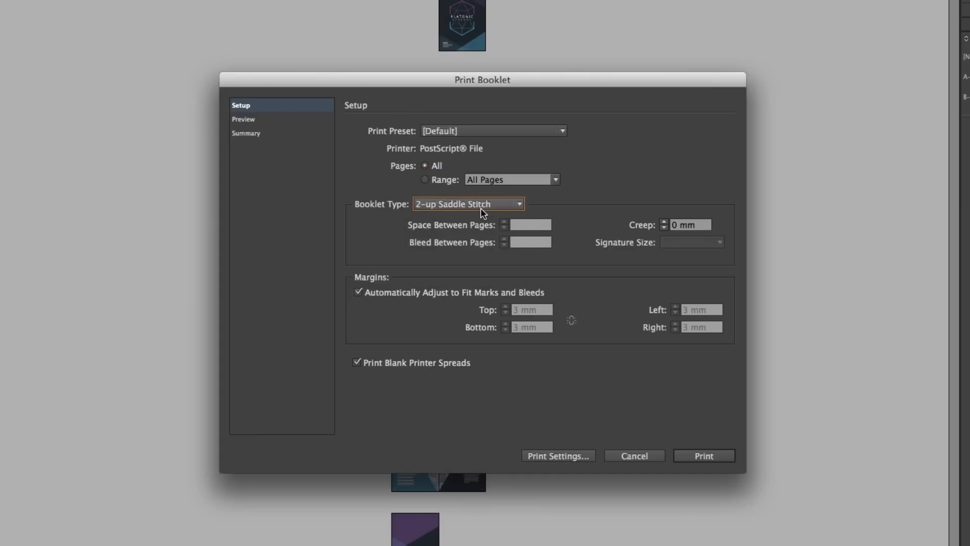
mouse_move(435, 322)
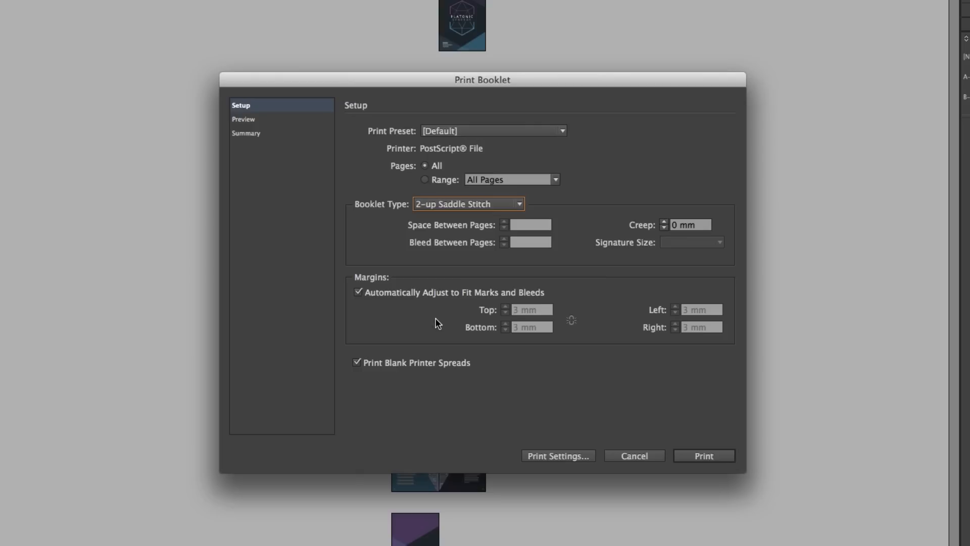
mouse_move(429, 298)
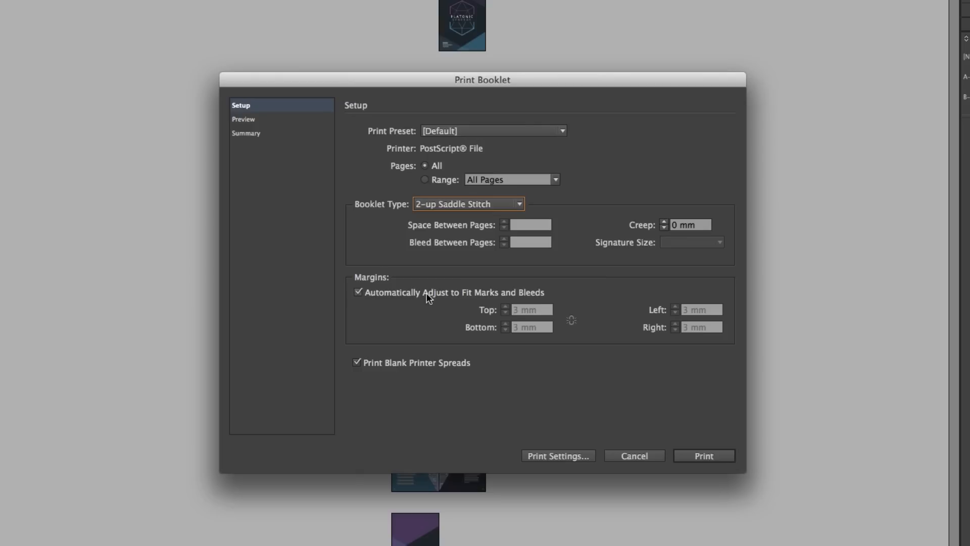
mouse_move(369, 300)
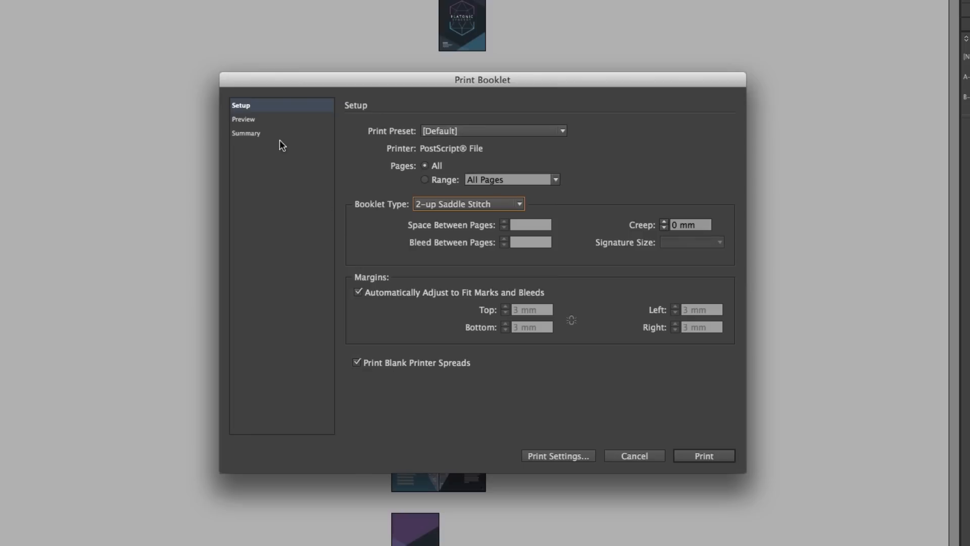
Step: Preview the imposed booklet through spread 6 of 6 and bring up Print Settings
click(243, 119)
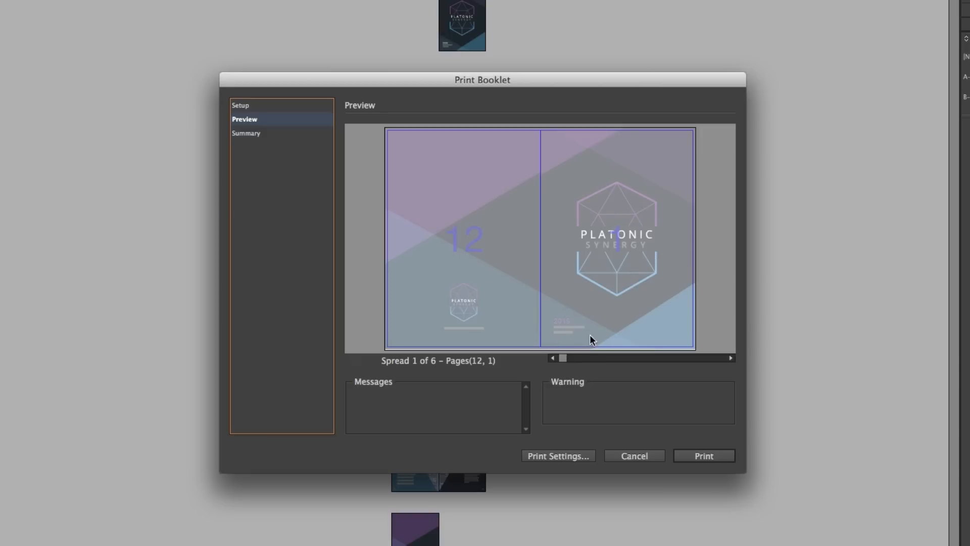
mouse_move(541, 337)
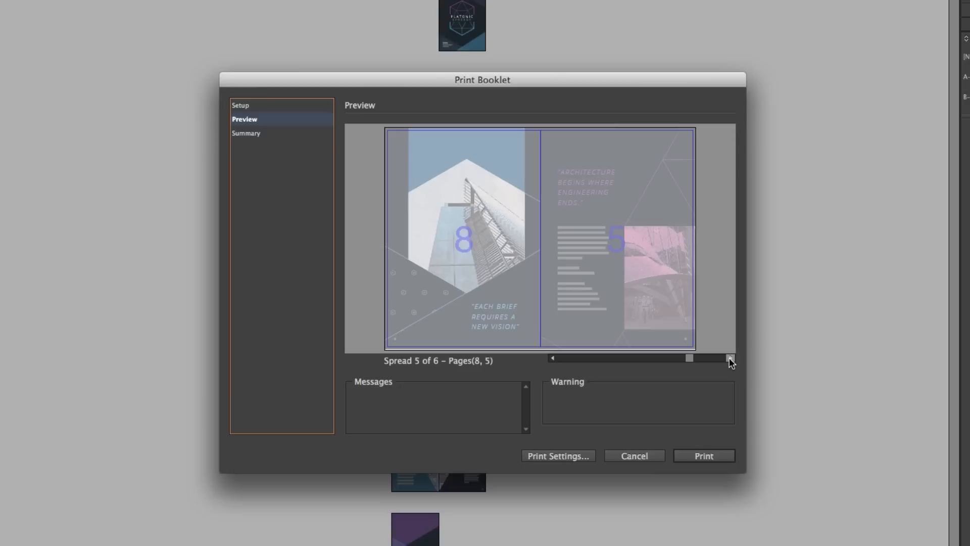
click(730, 358)
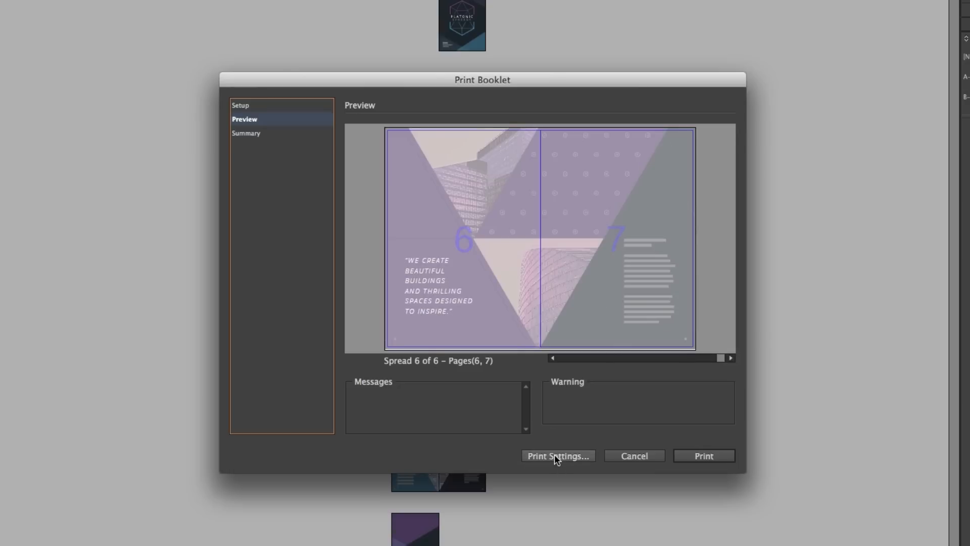
click(557, 456)
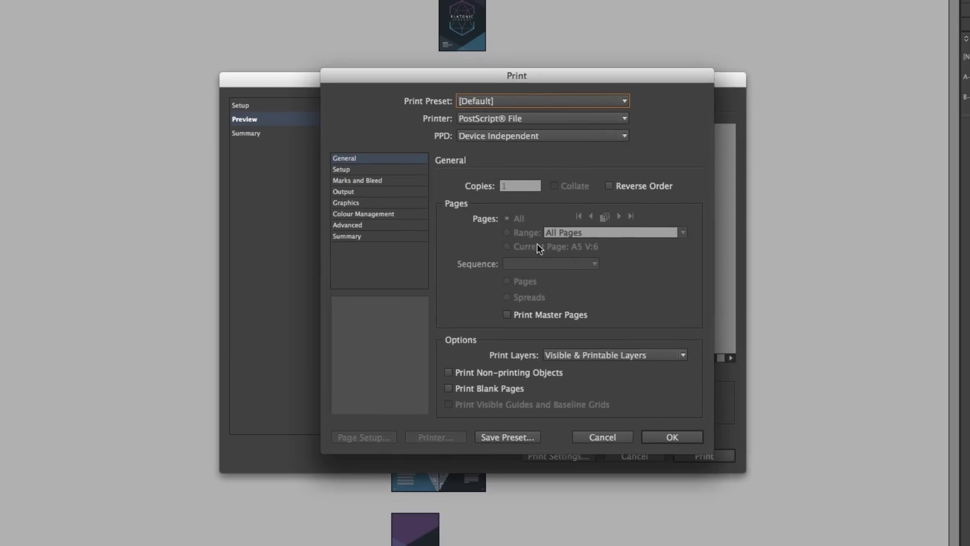
mouse_move(433, 127)
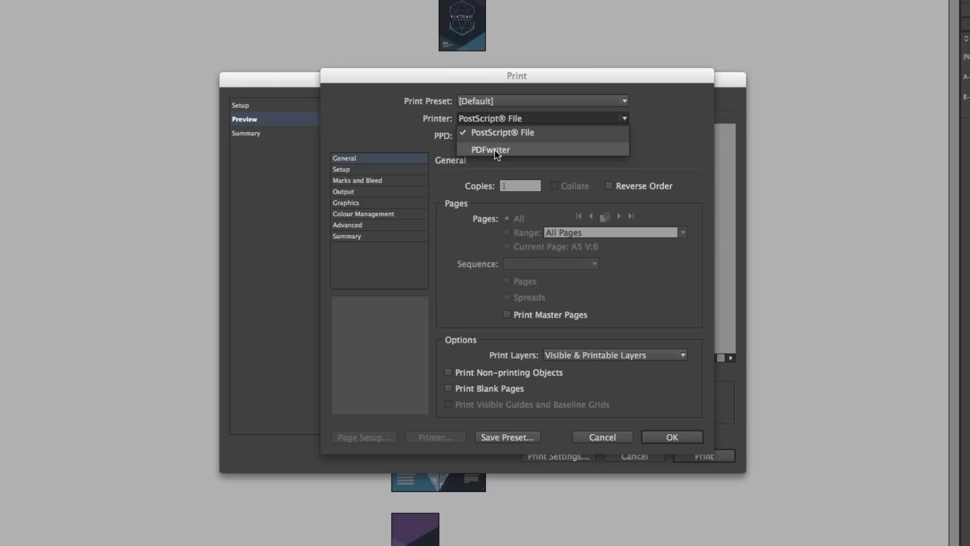
Step: Set the printer to PDFwriter and enable Print Blank Pages
click(491, 149)
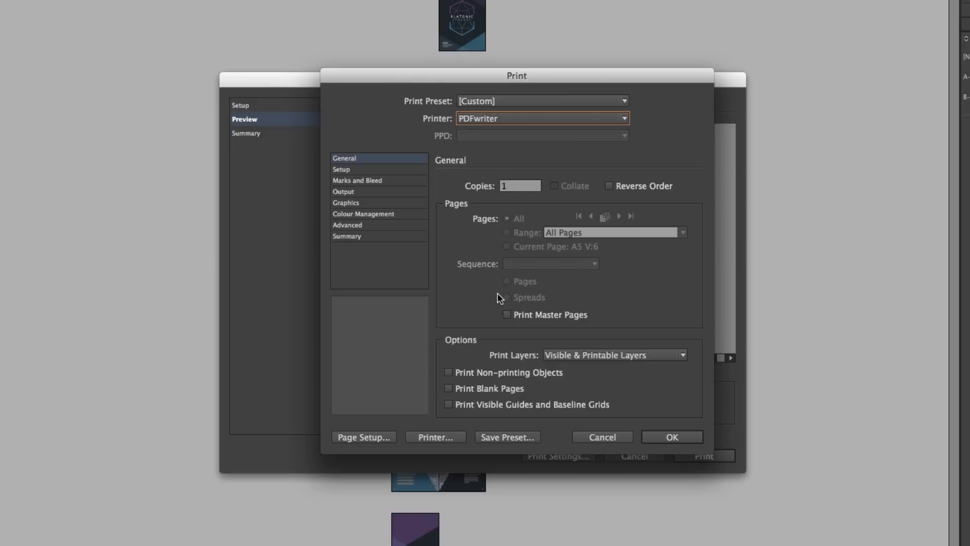
click(449, 388)
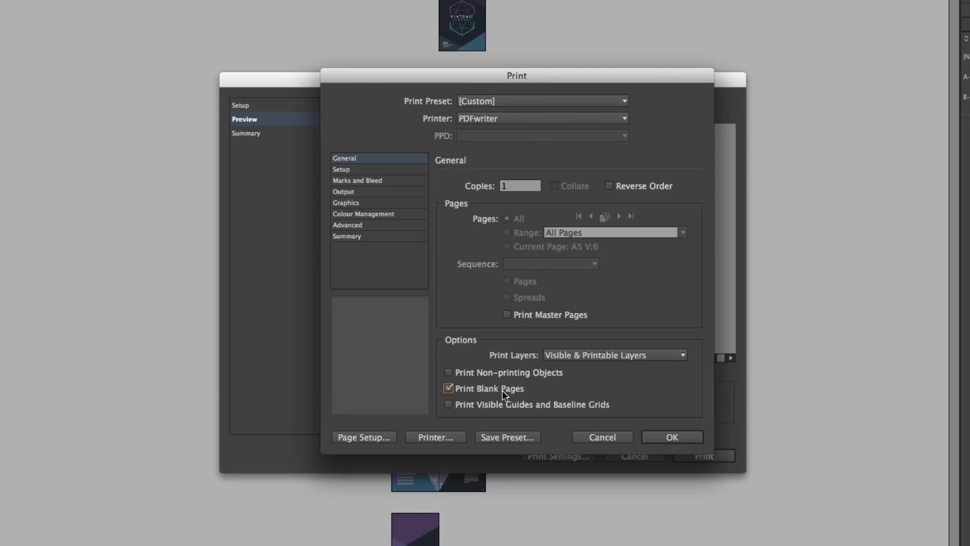
mouse_move(443, 273)
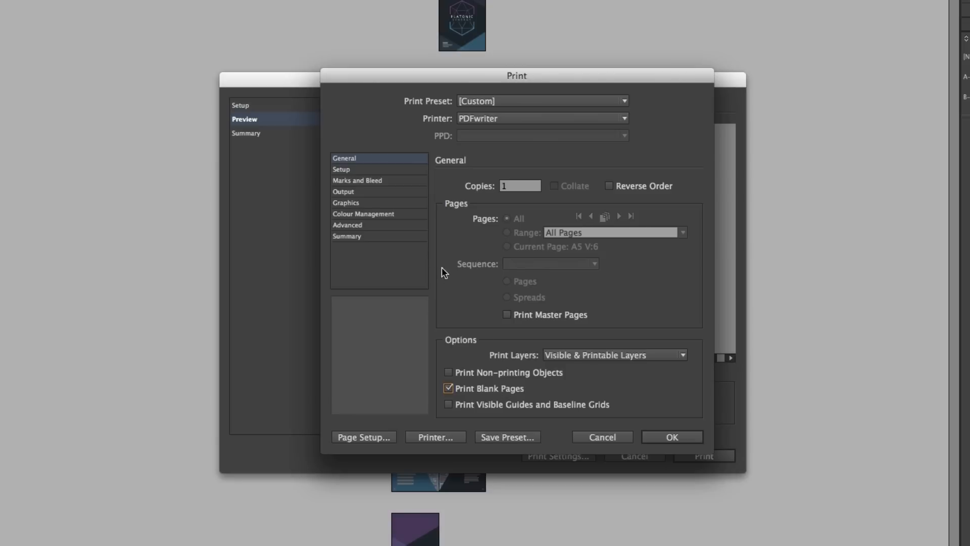
Step: Scale the output to fit the paper (91.05%) and enable All Printer's Marks
click(341, 168)
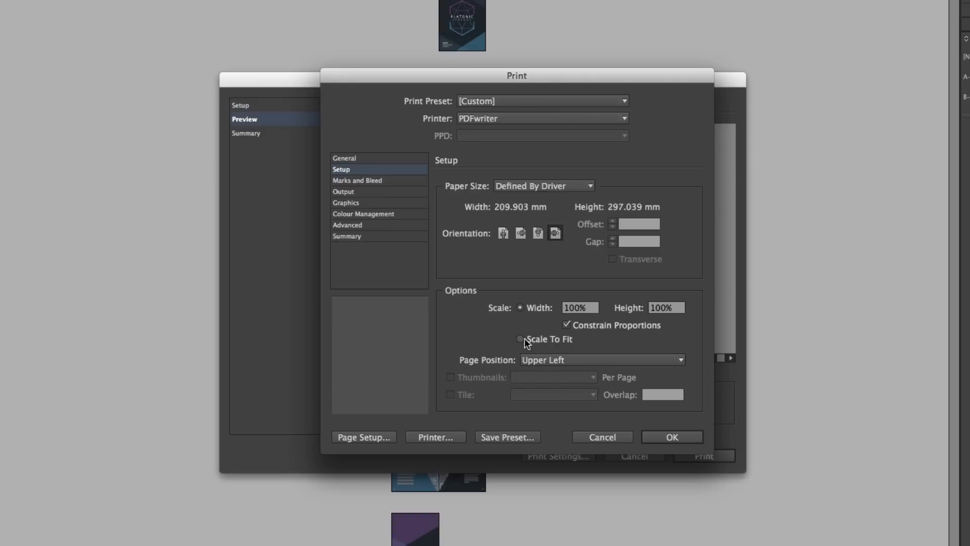
click(520, 339)
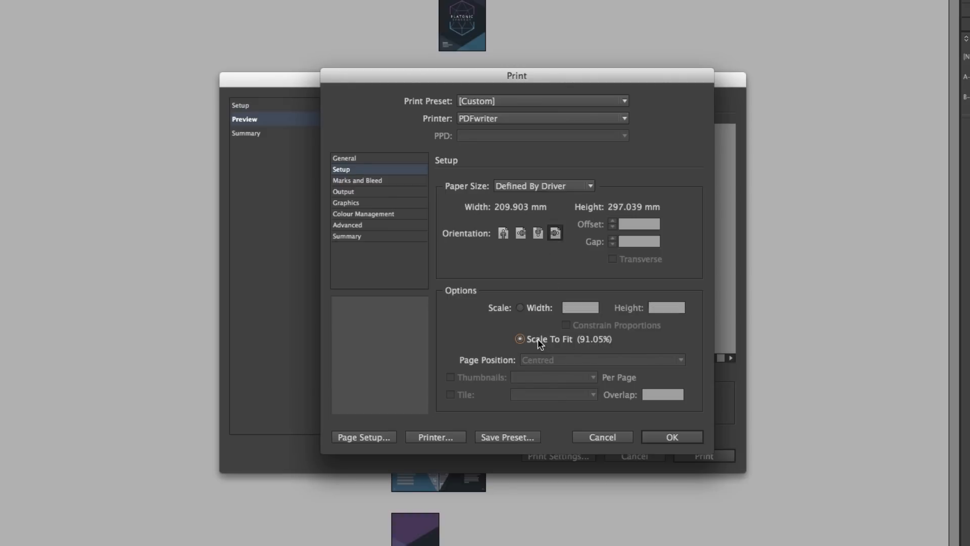
click(357, 180)
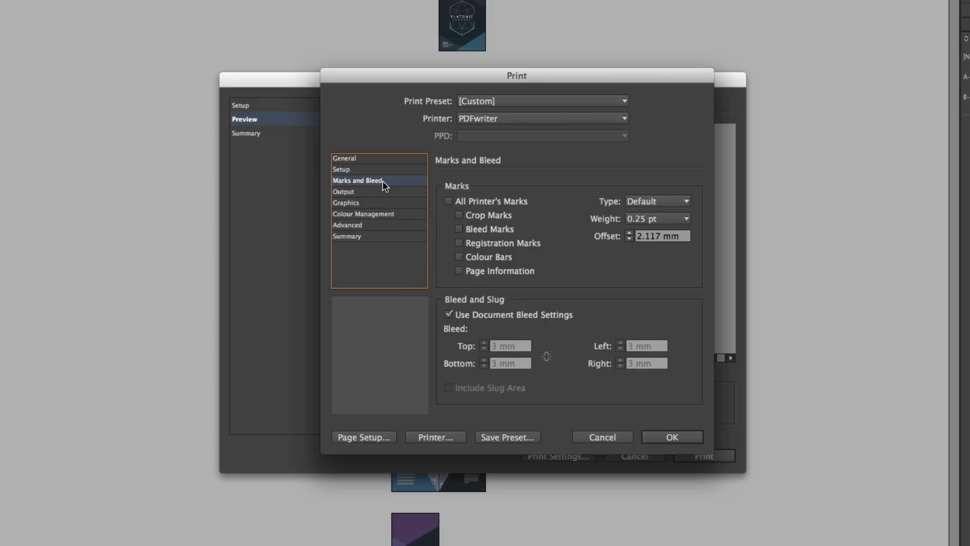
click(448, 201)
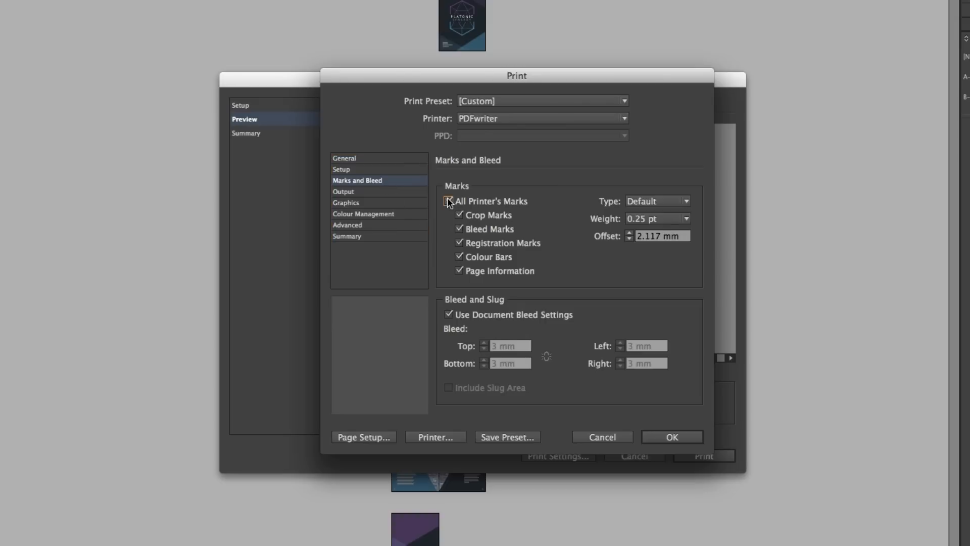
click(449, 201)
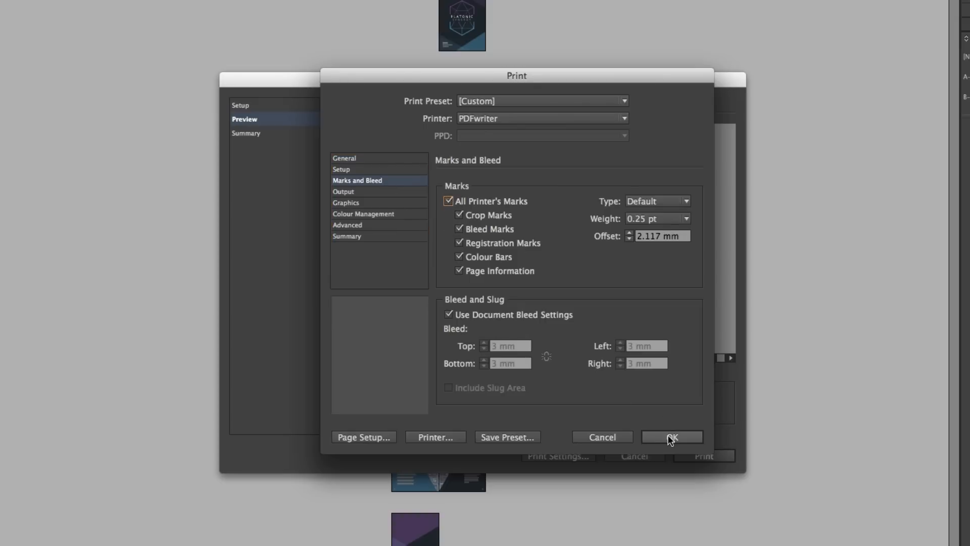
Step: Apply the print settings and page through the marked booklet preview spreads
click(671, 437)
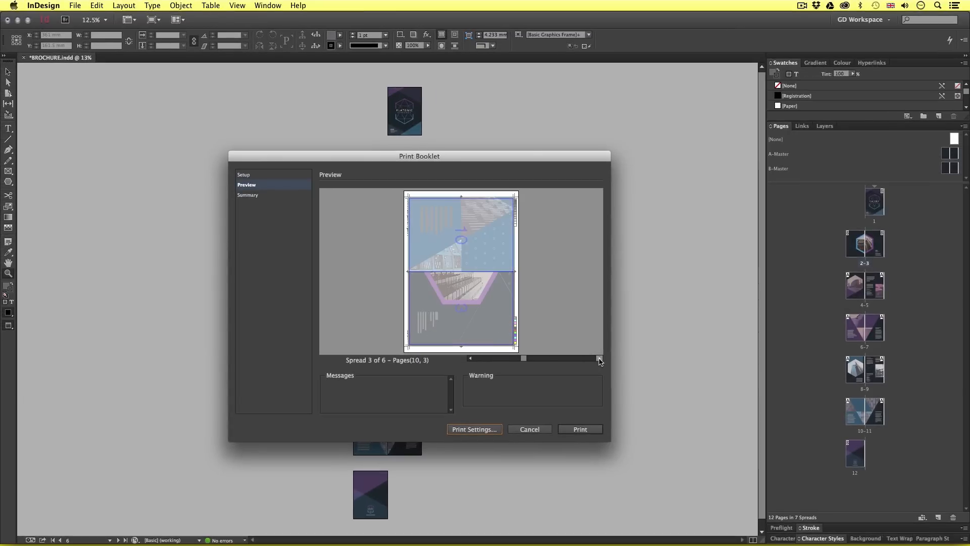
click(579, 429)
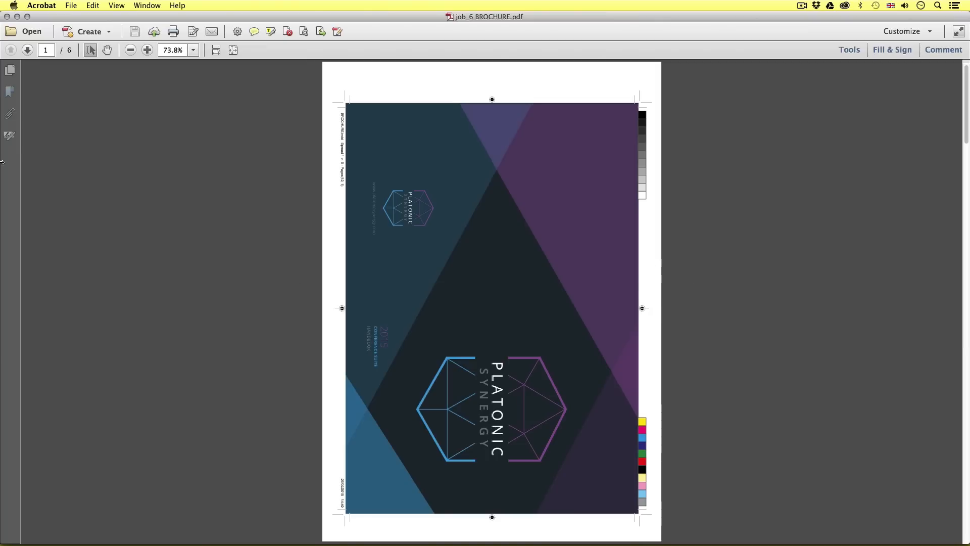
Step: Show page thumbnails, rotate the view counterclockwise, and inspect the brochure spreads
click(10, 69)
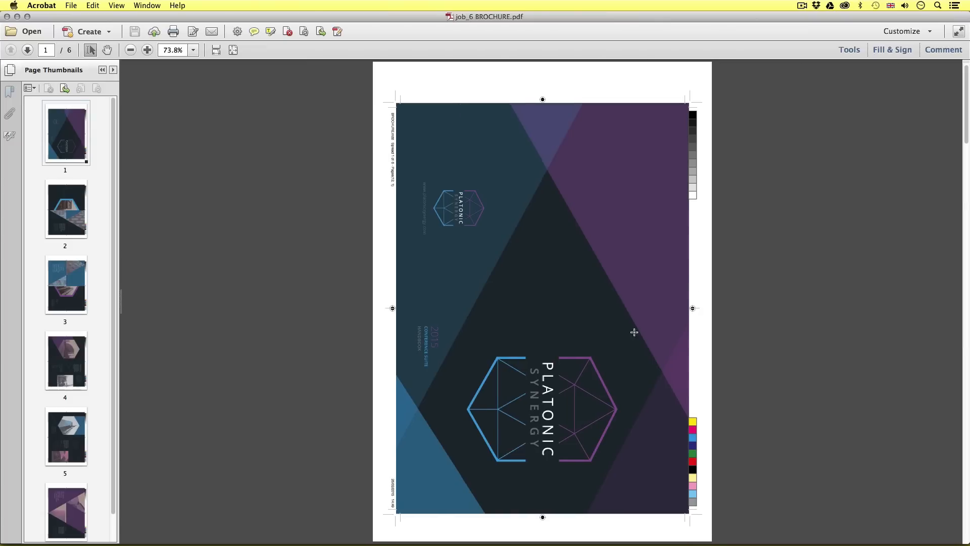
mouse_move(430, 278)
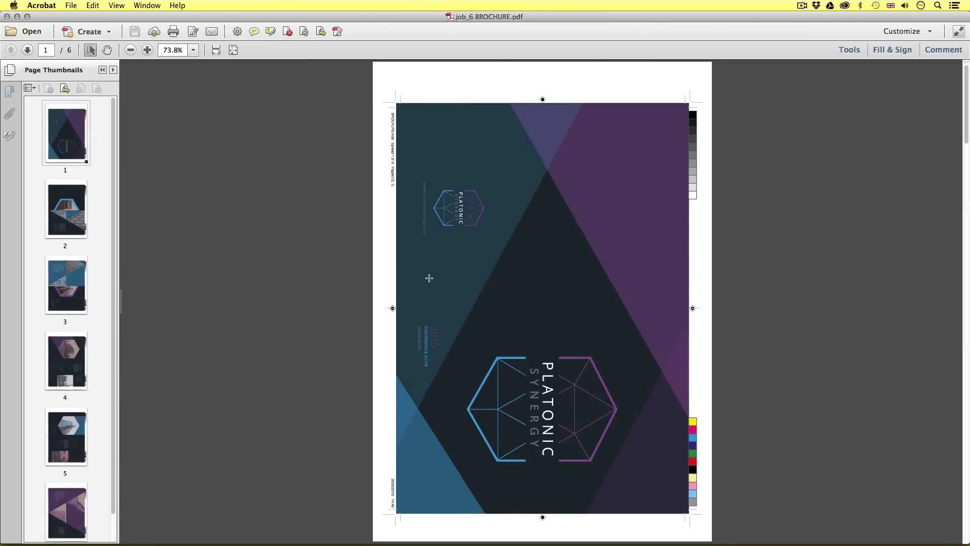
mouse_move(279, 141)
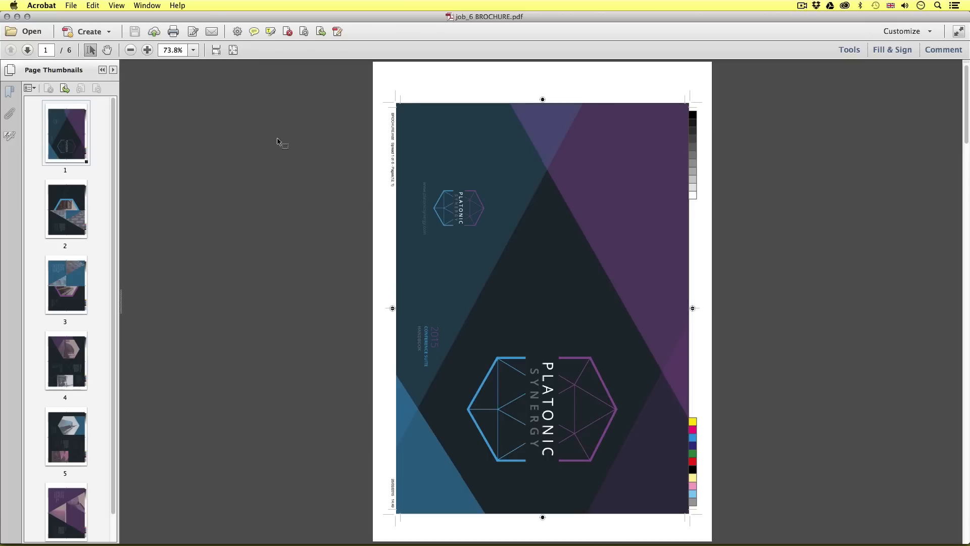
click(116, 6)
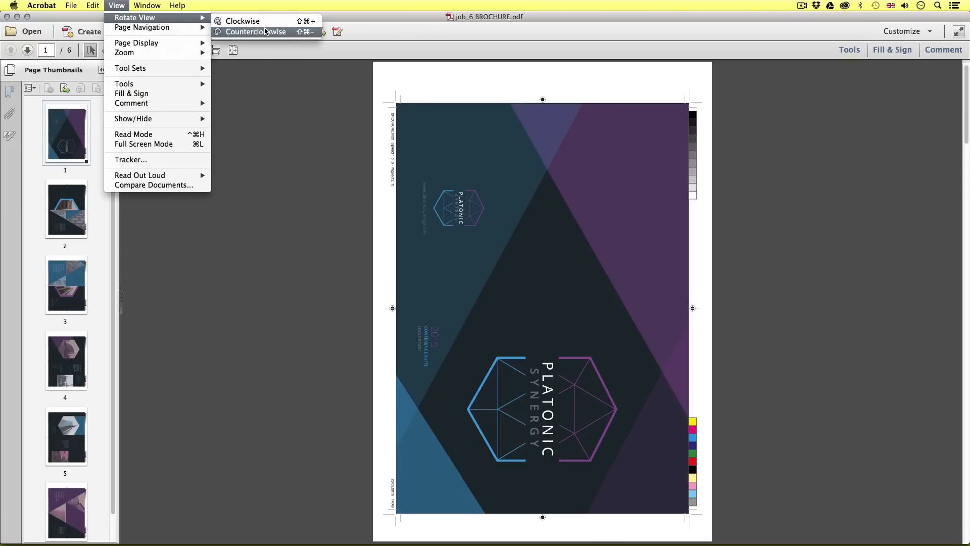
click(243, 22)
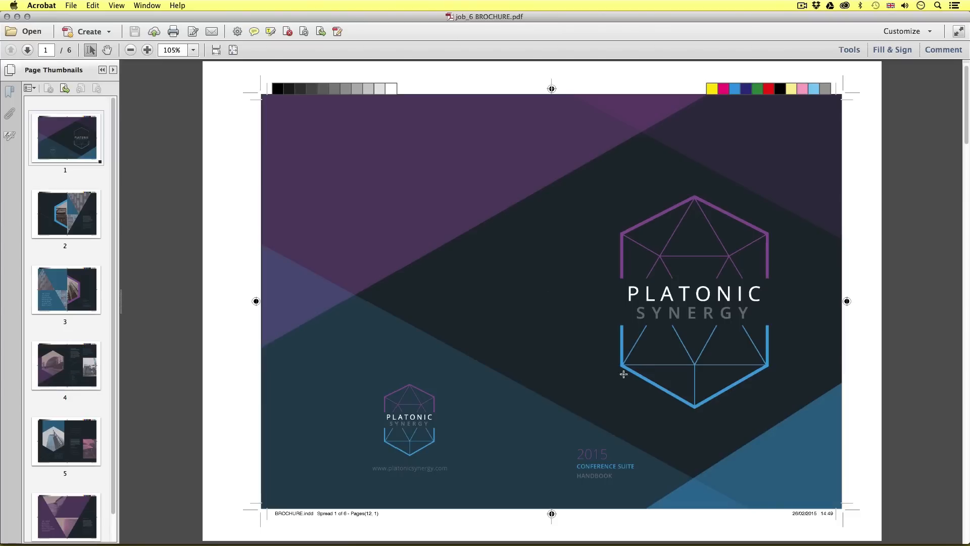
mouse_move(520, 358)
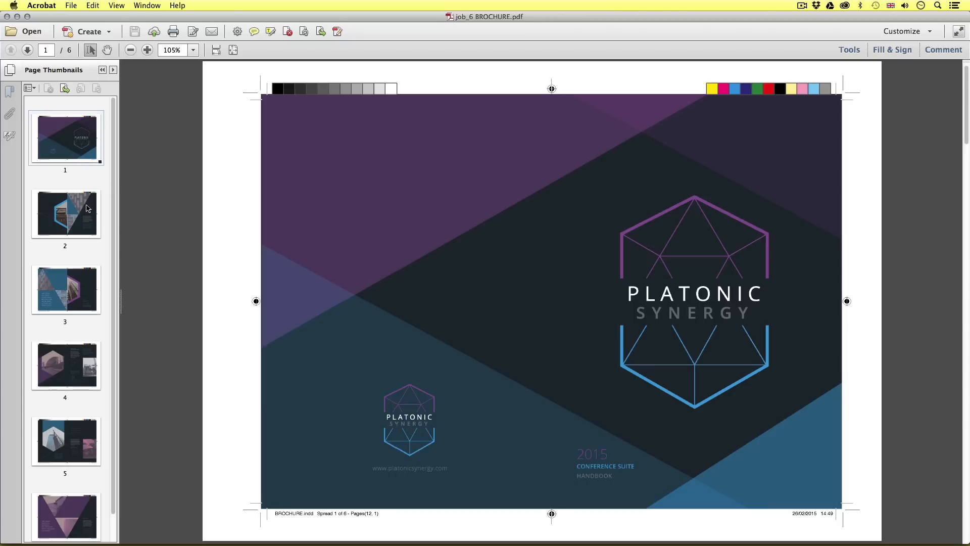
mouse_move(81, 213)
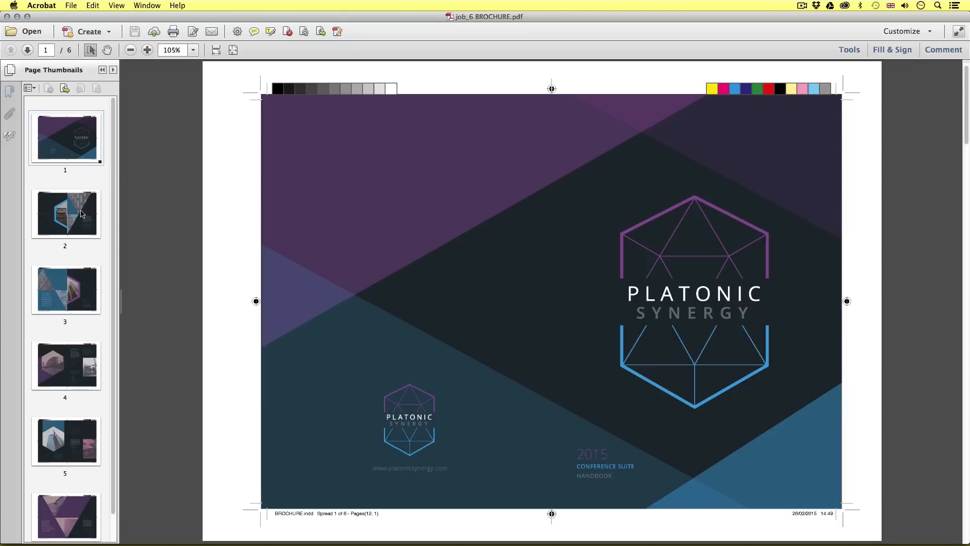
click(66, 213)
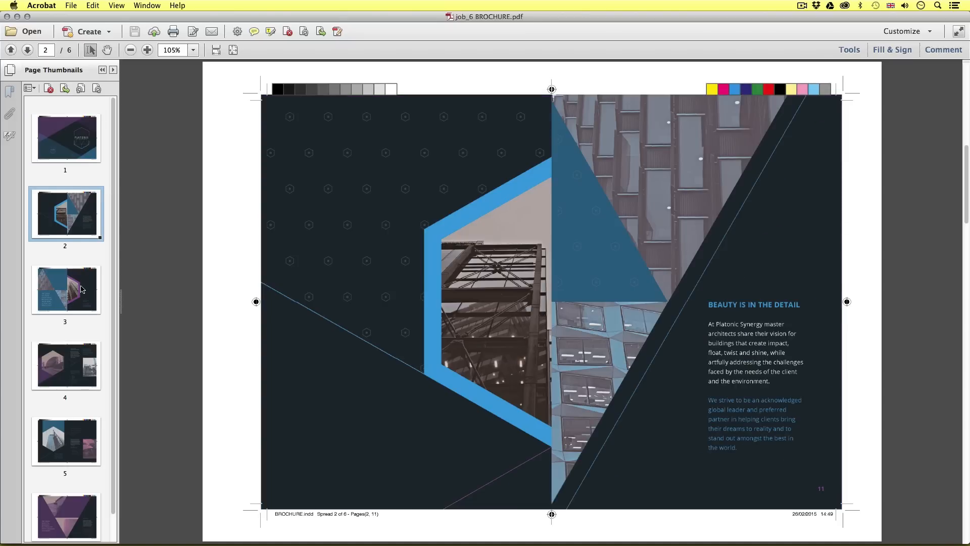
click(66, 365)
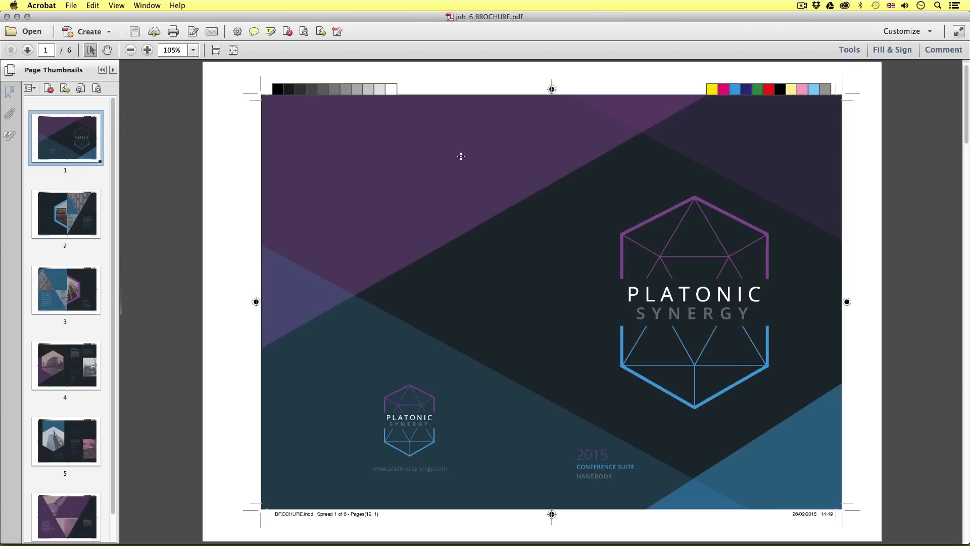
mouse_move(499, 185)
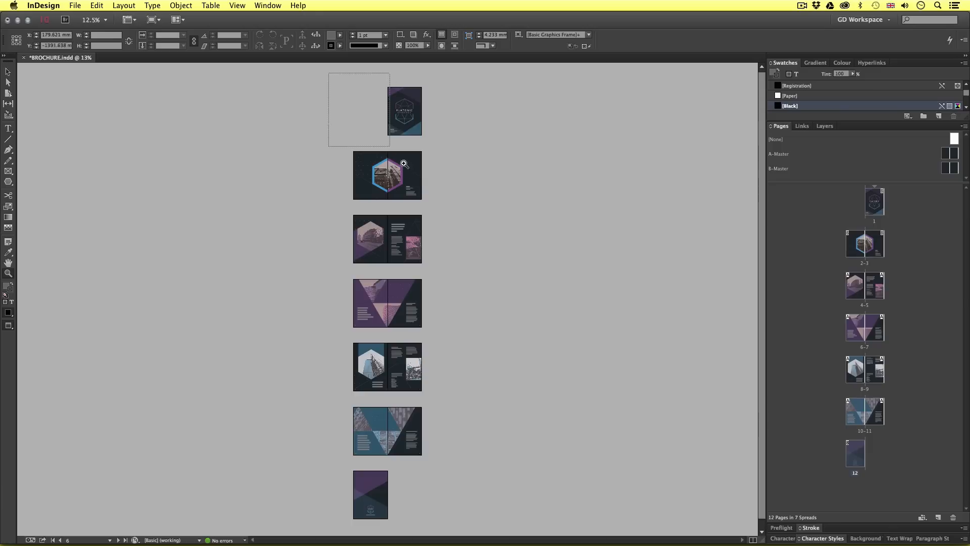
Step: Return to the brochure layout in InDesign with no print dialog open
click(403, 164)
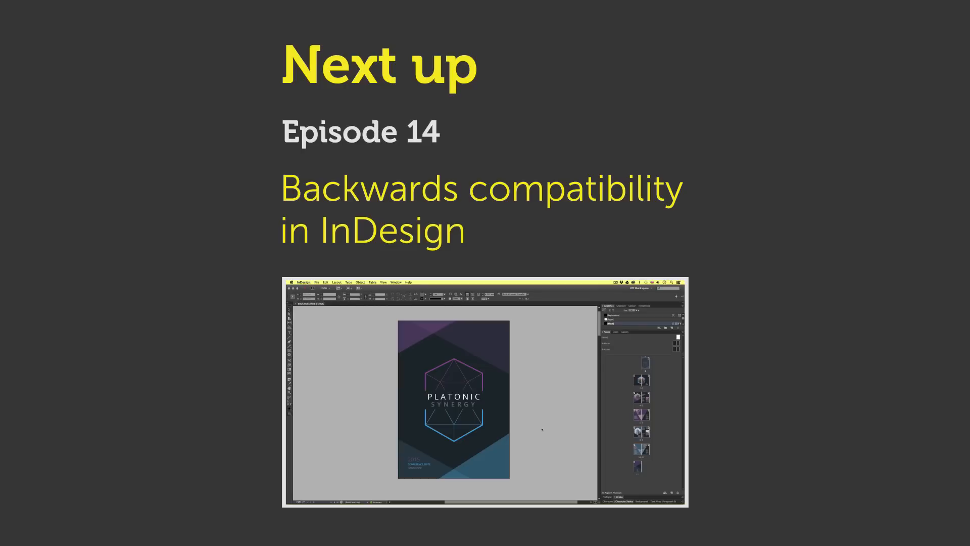
mouse_move(539, 425)
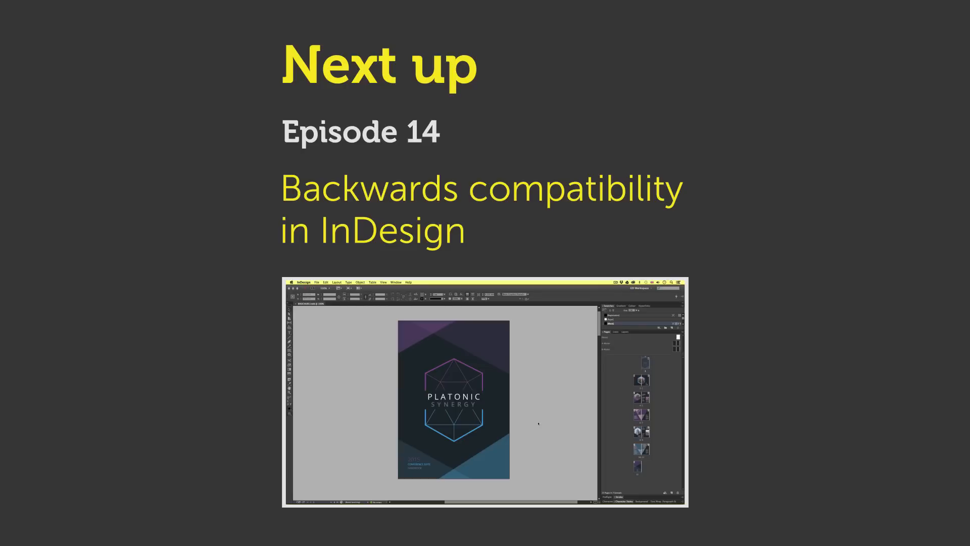